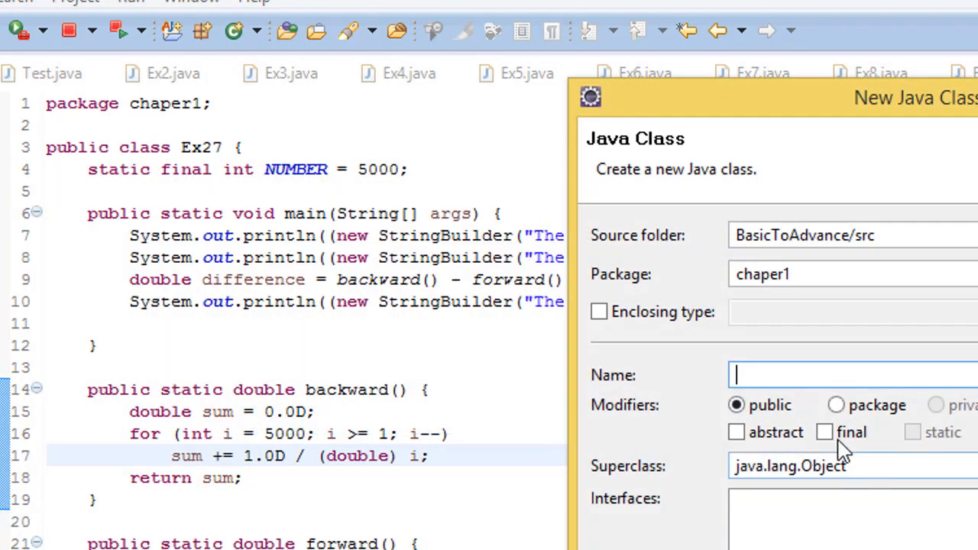
Name the new class Ex28 in the chaper1 package and finish the wizard
text(E)
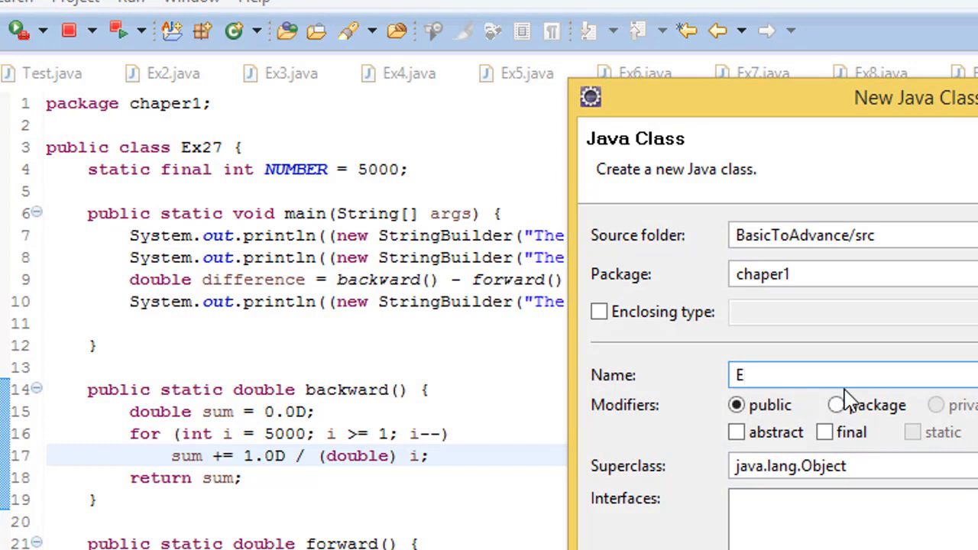
text(x28)
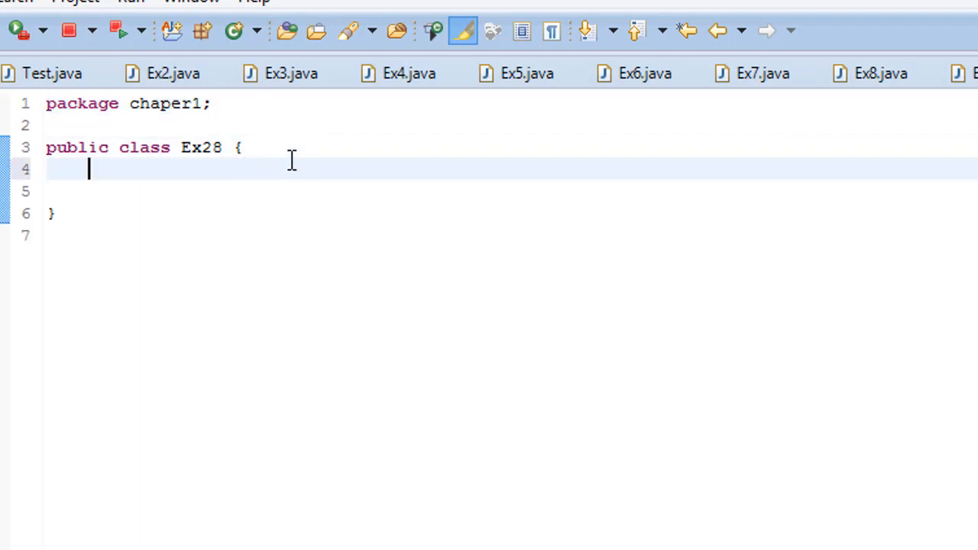
Write public static void main(String args[]) with an opening brace inside Ex28
text(public s)
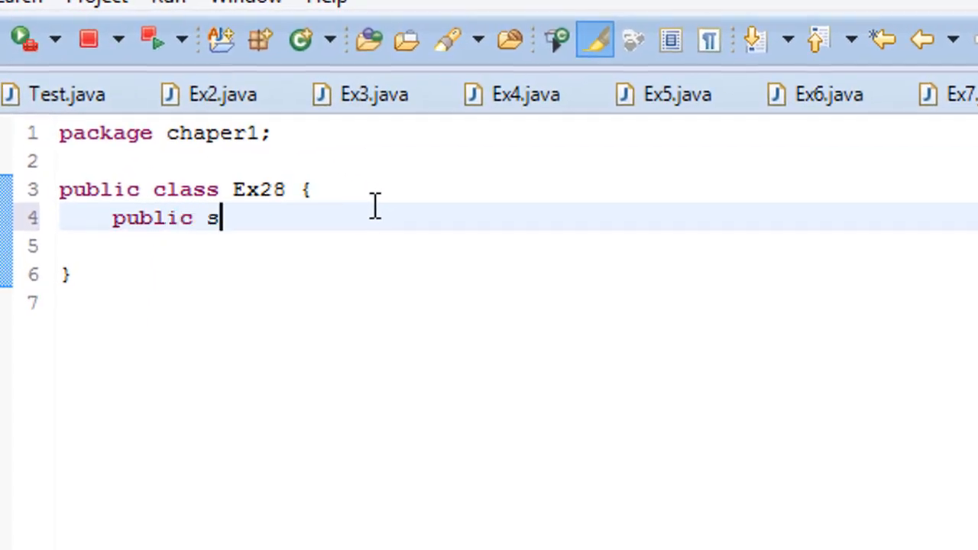
text(tatc)
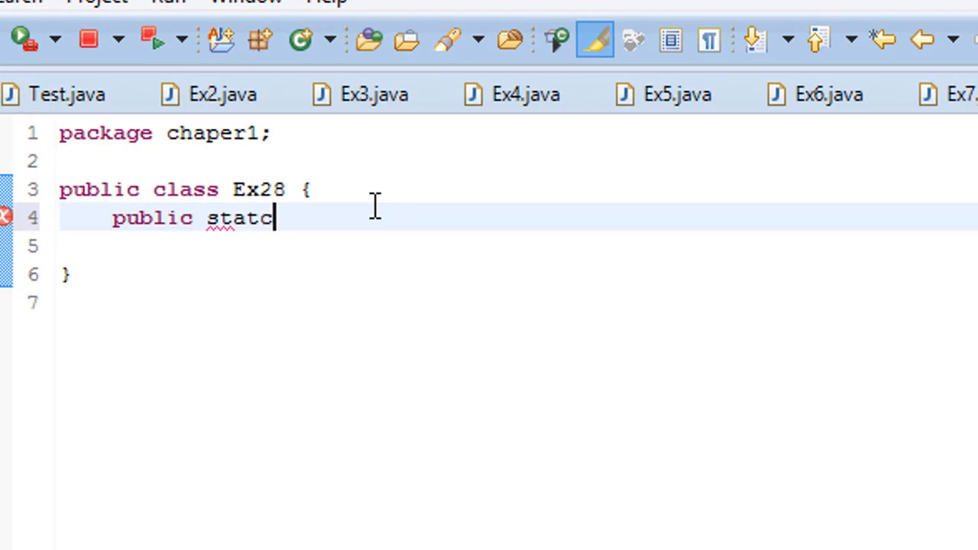
text(ic void am)
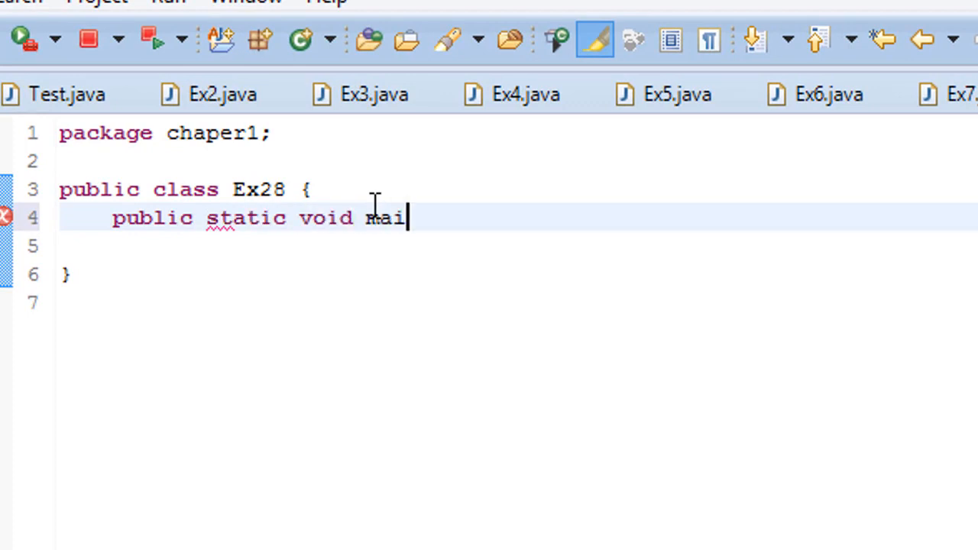
text(n(St)
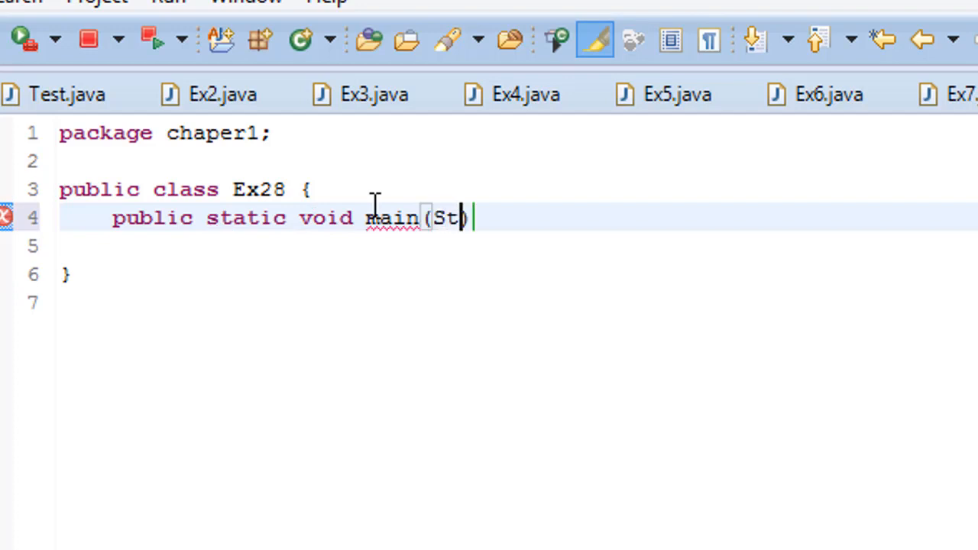
text(ring args))
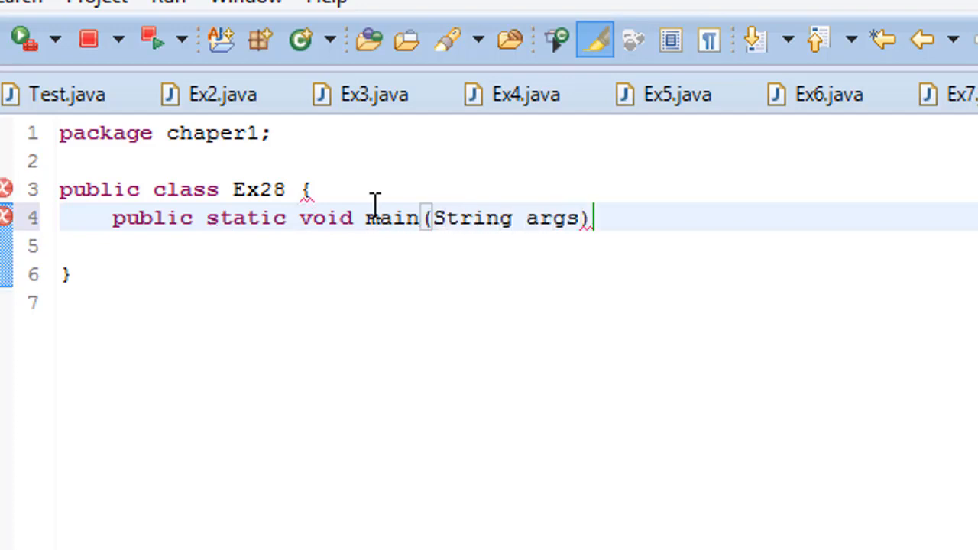
text([])
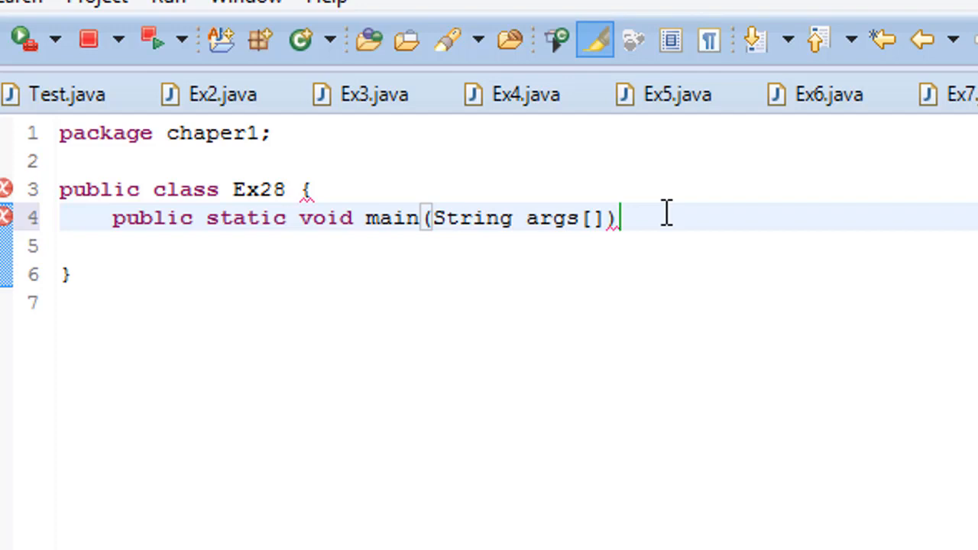
text({)
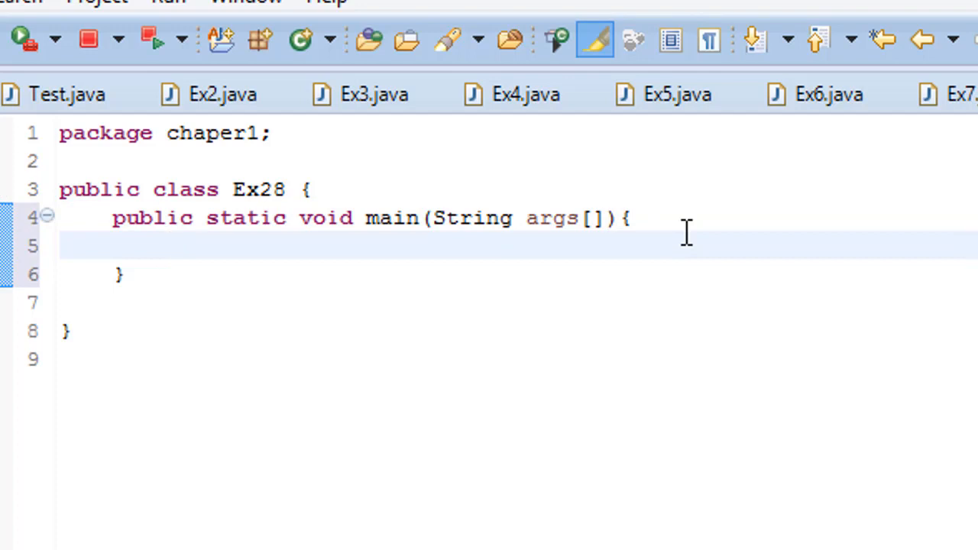
Declare int count = 1; at the top of main
text(int cou)
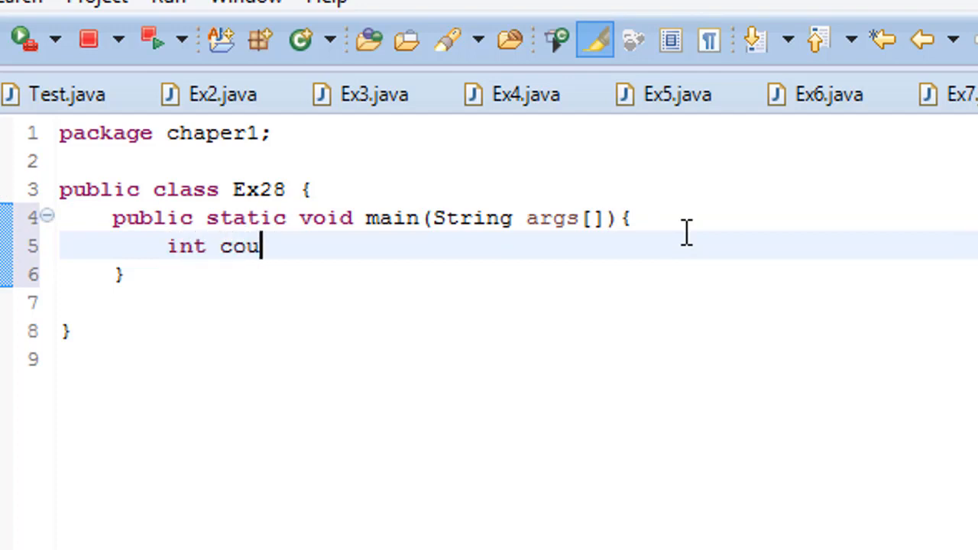
text(nt 1)
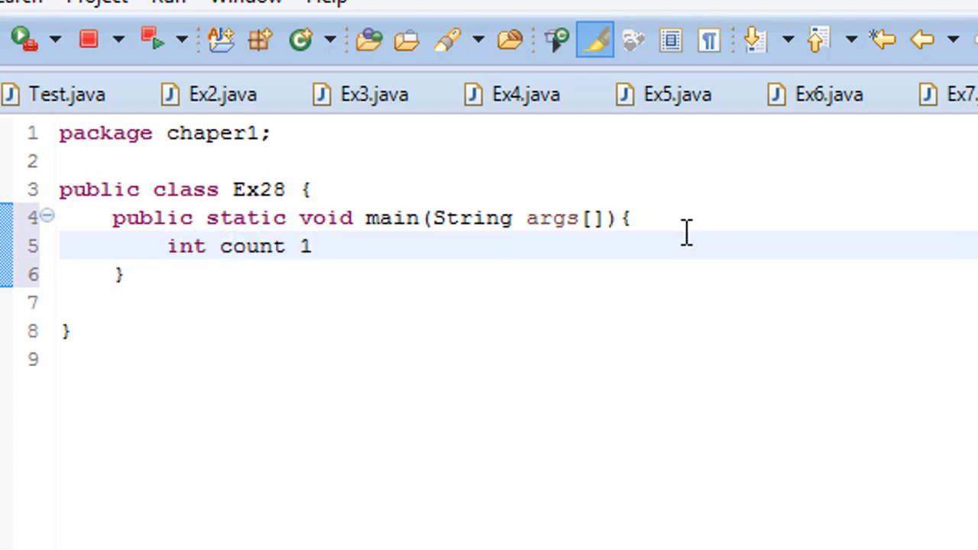
text(;)
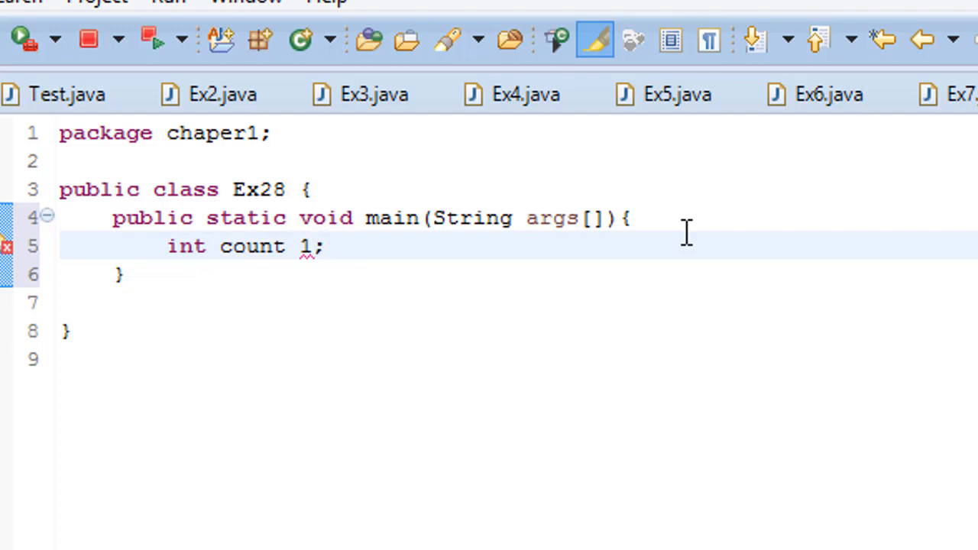
text(=)
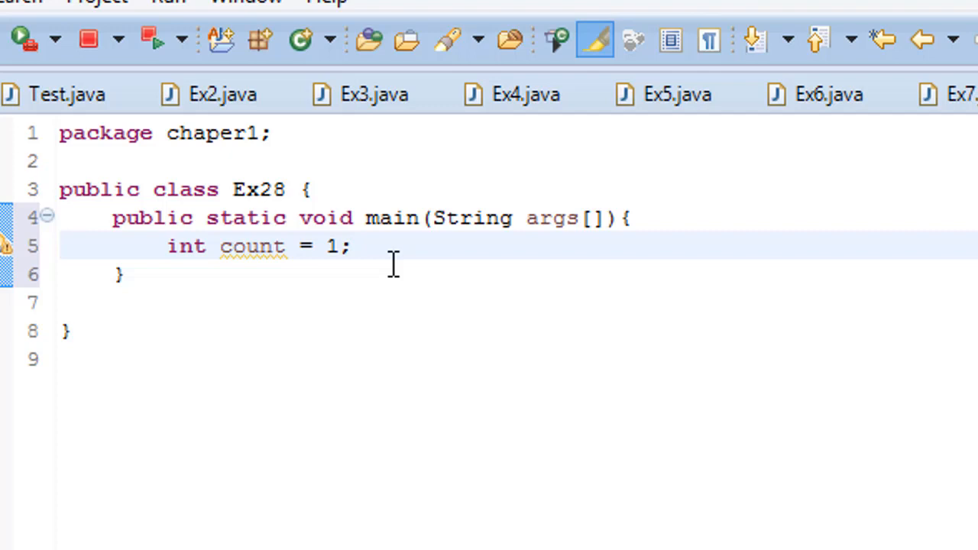
Write the loop header for(int year = 2001; year <= 2100; year++)
text(f)
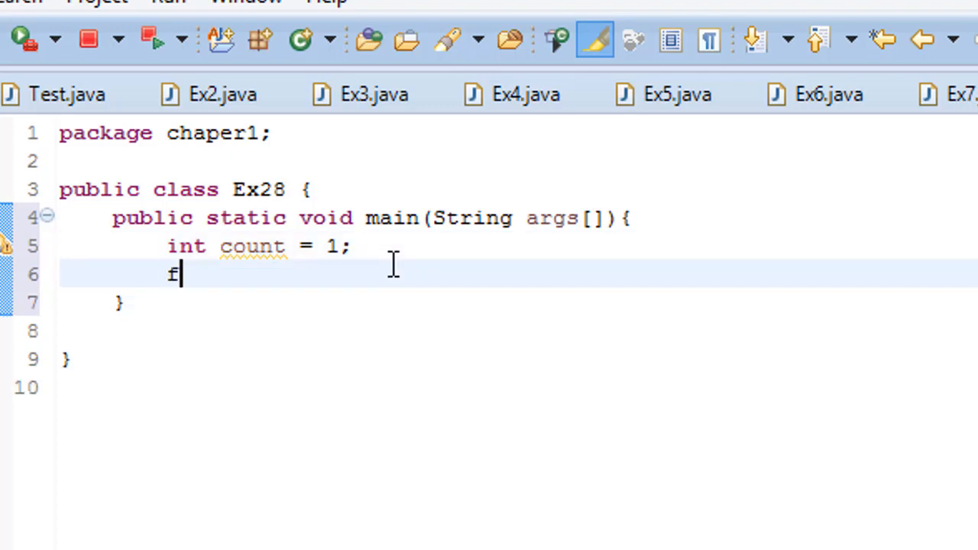
text(or)
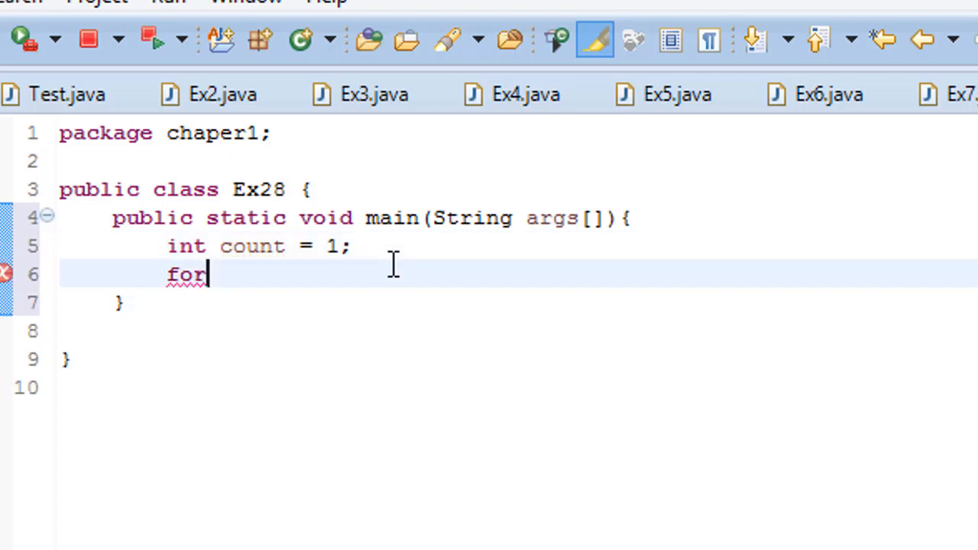
text((int yea)
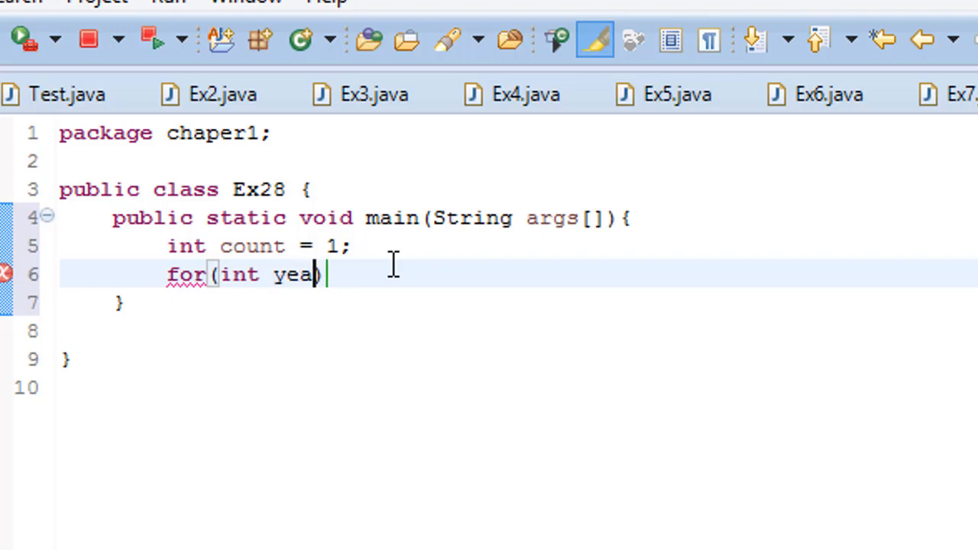
text(r)
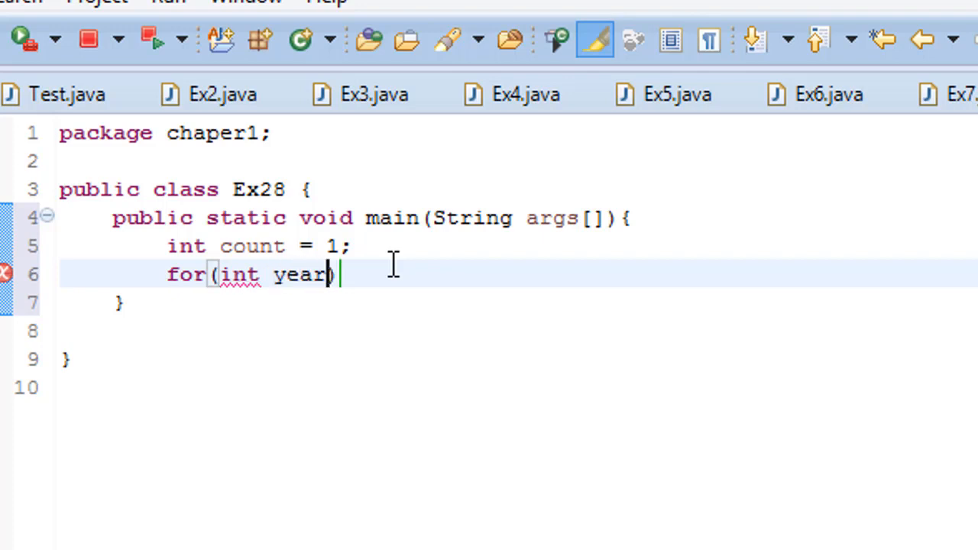
text(= 2)
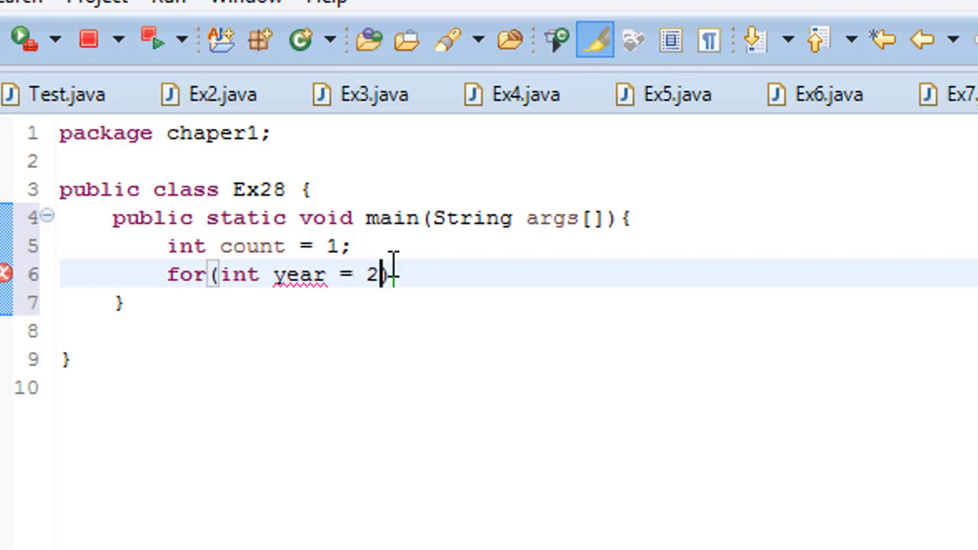
text(001))
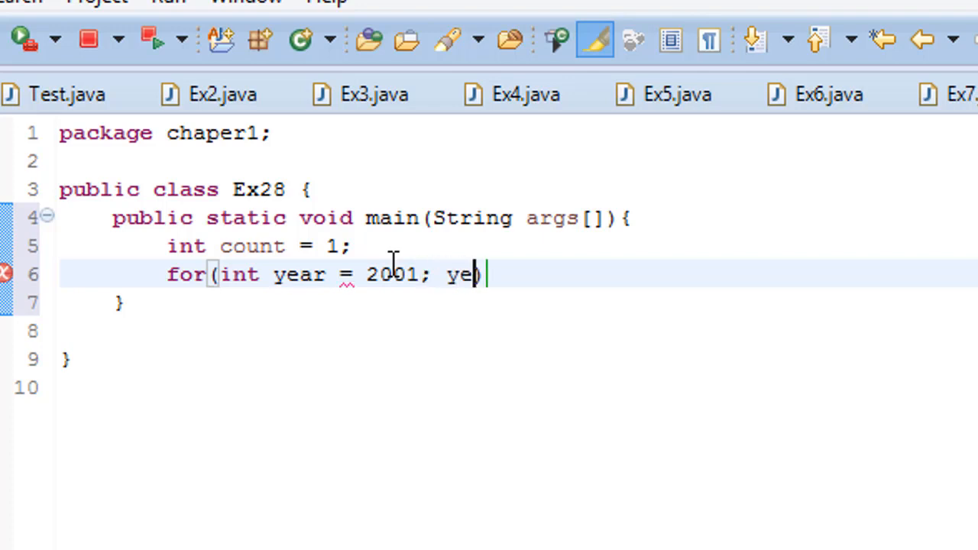
text(ar)
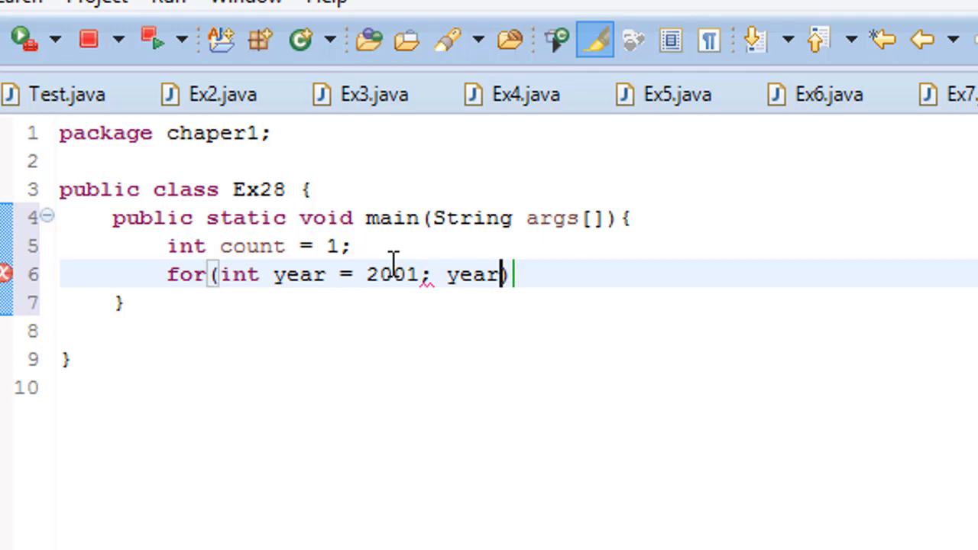
text(<=))
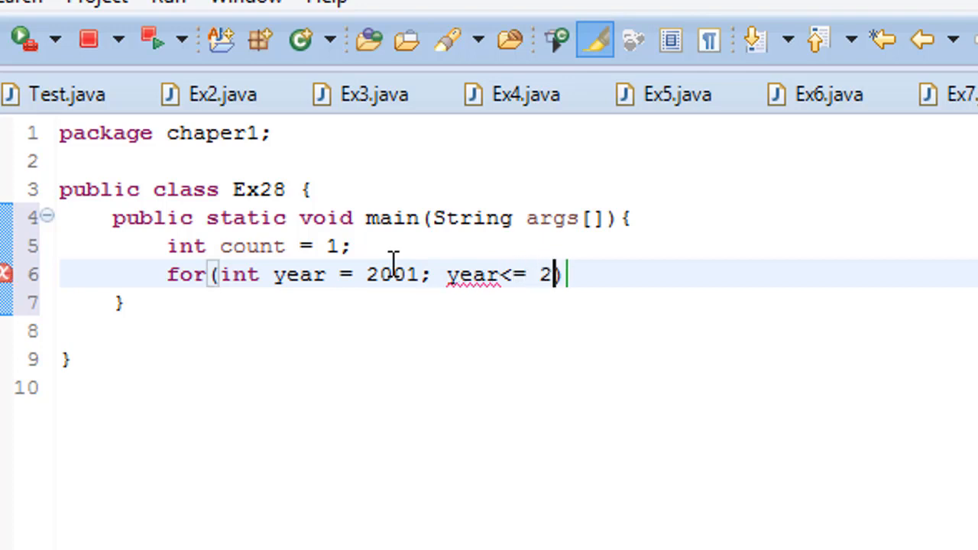
text(100))
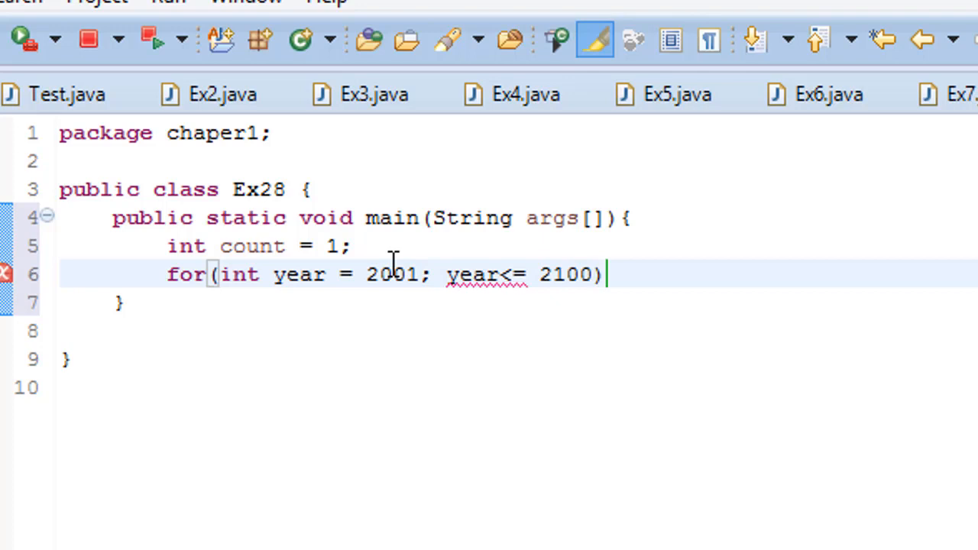
text(;)
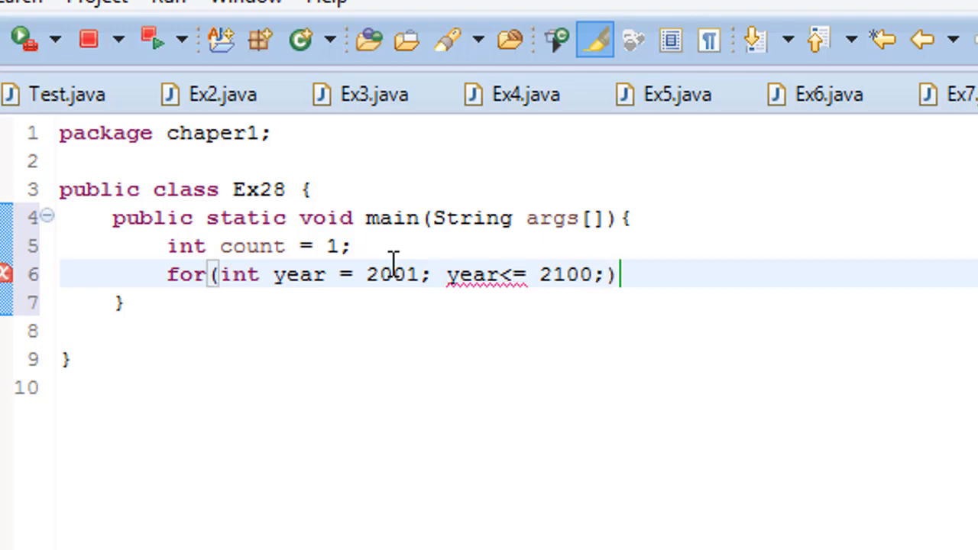
text(year)
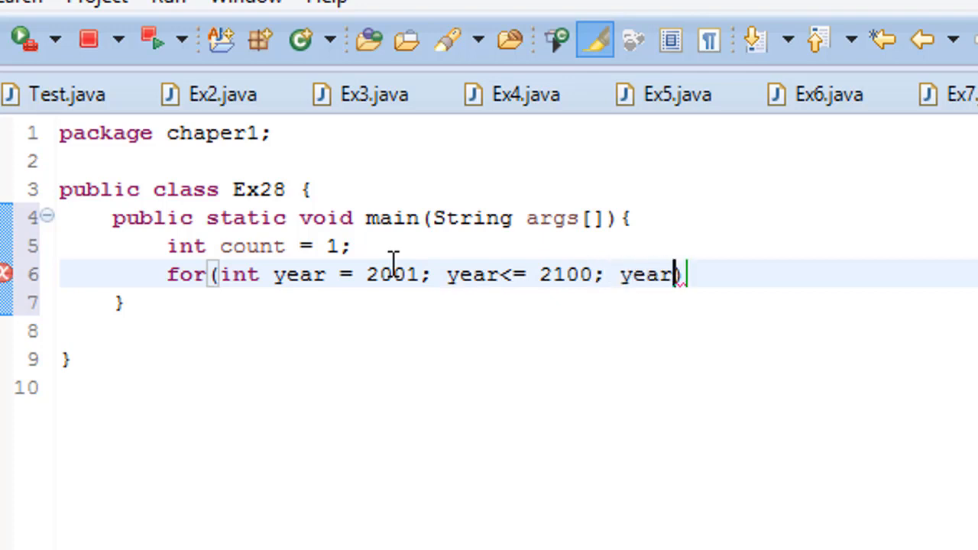
text(++)
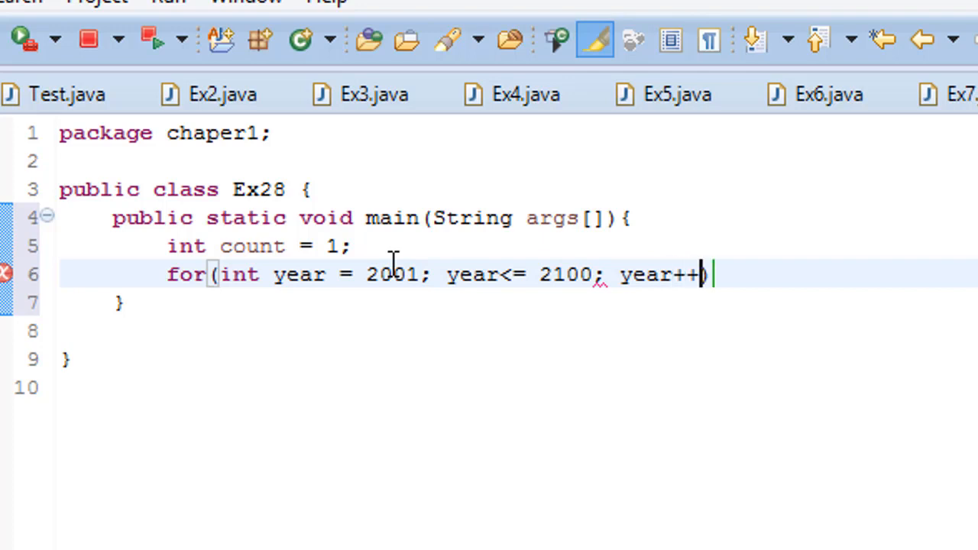
mouse_move(773, 267)
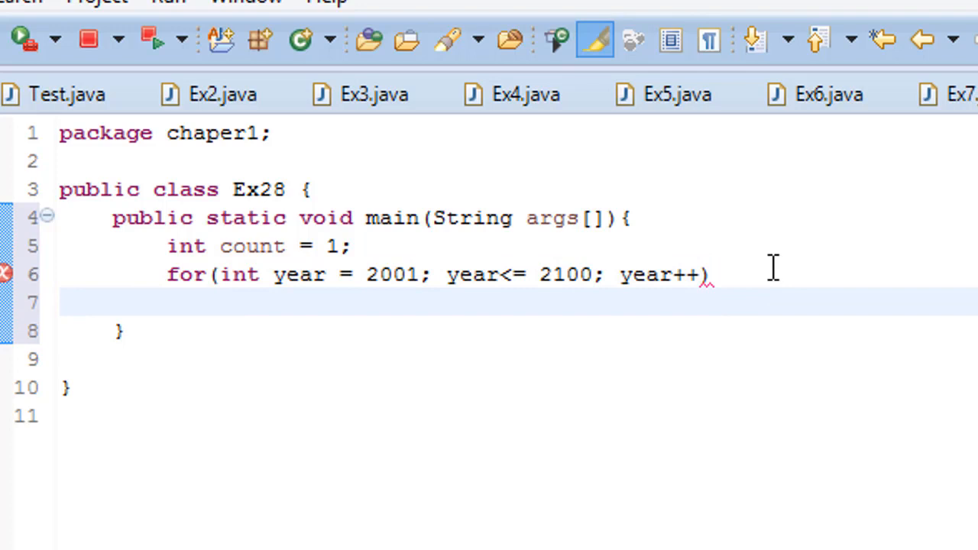
Start the condition if(year % 10 == 0 || year % 4 == 0 inside the loop
text(if)
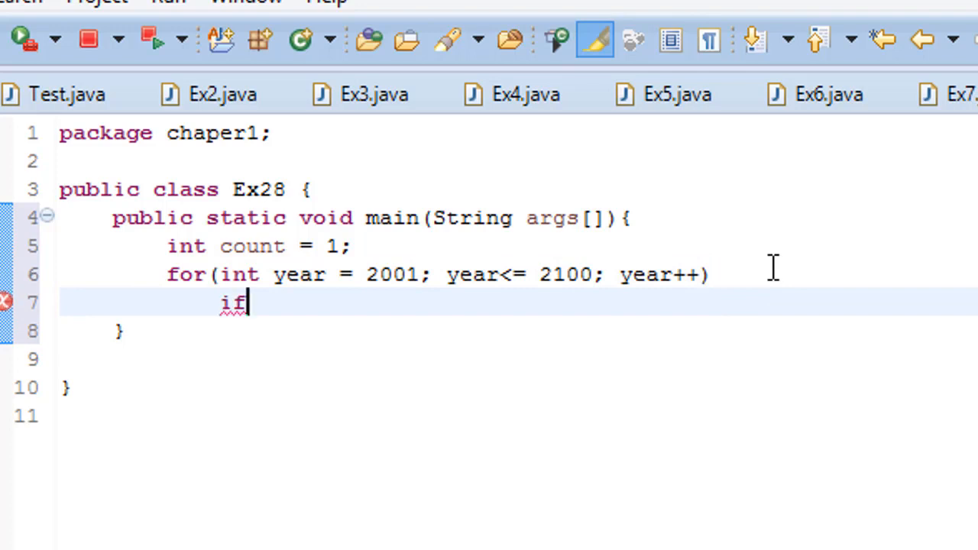
text(())
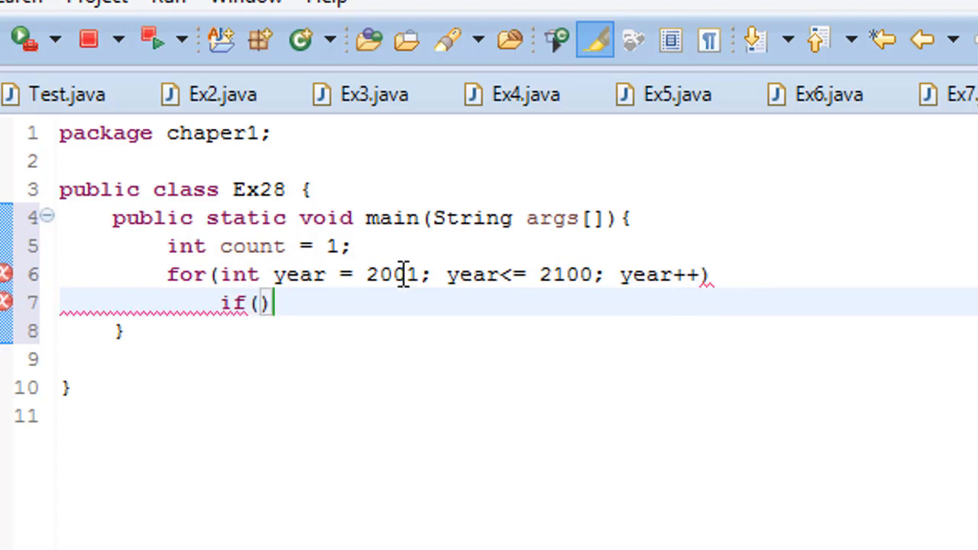
double_click(391, 275)
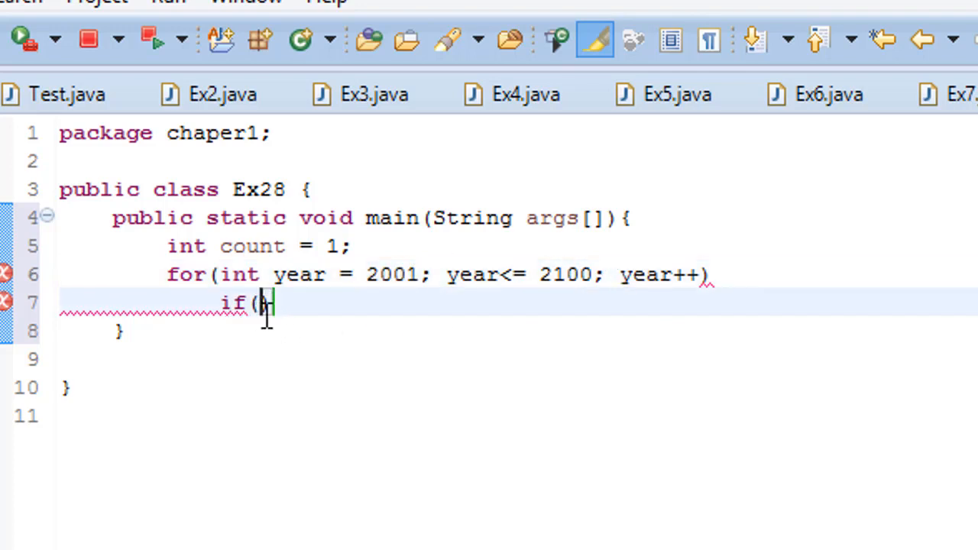
text(year % 10 == 0 ))
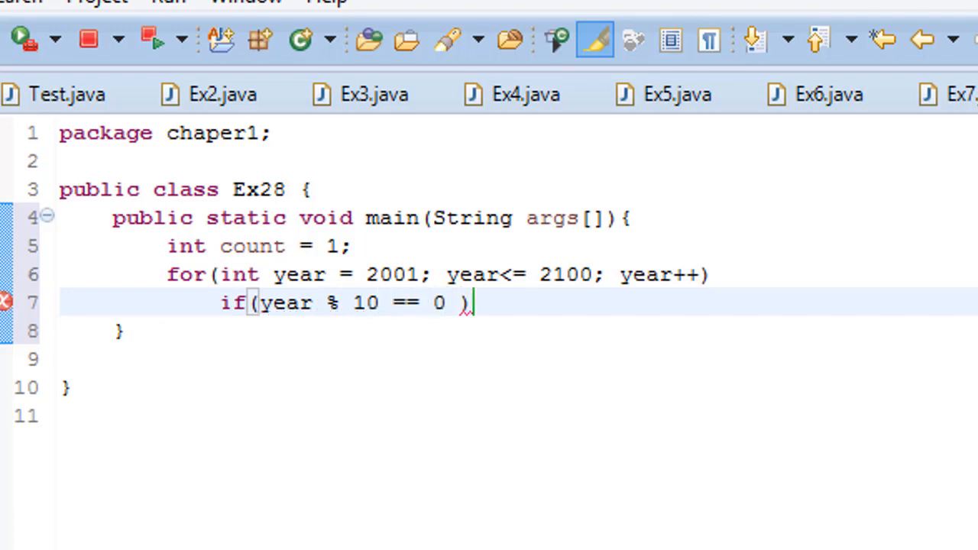
text(||)
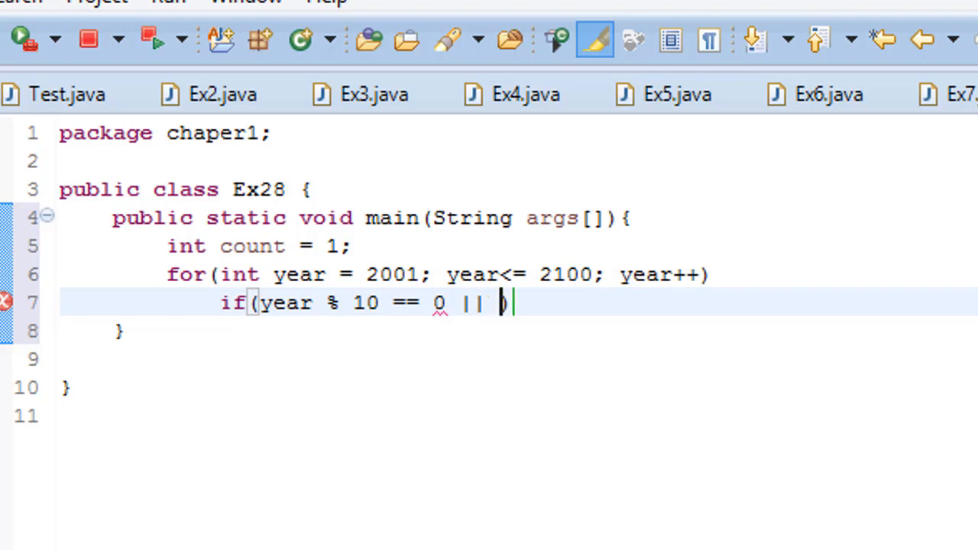
text(year)
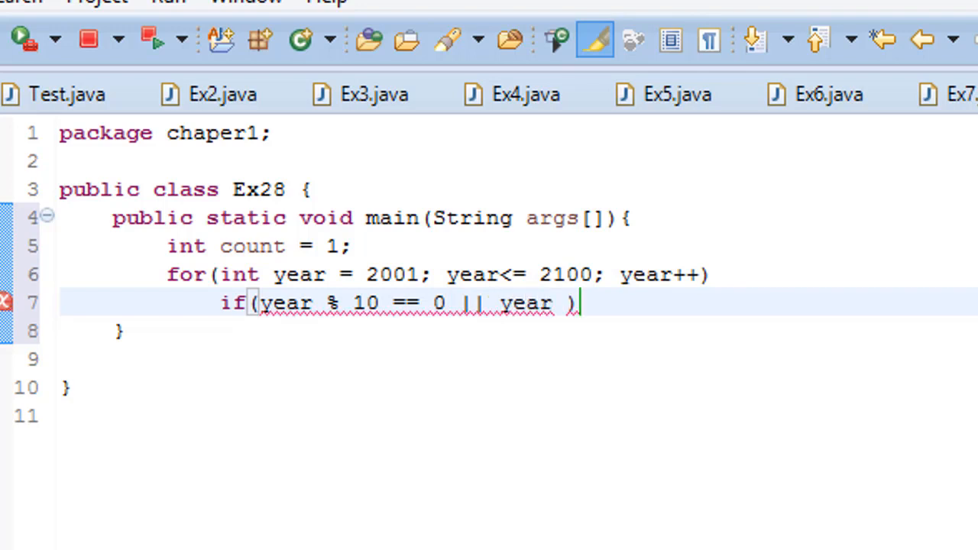
text(% 4)
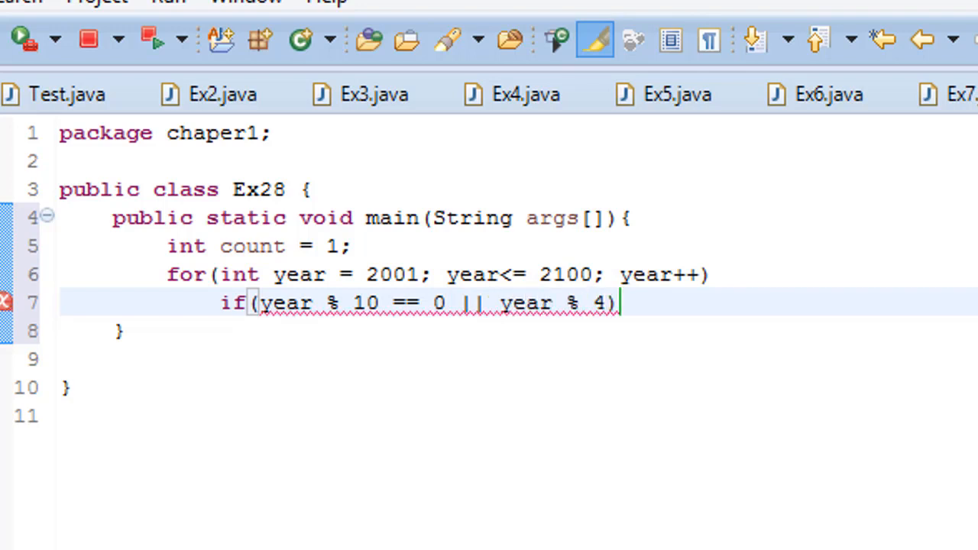
text(==)
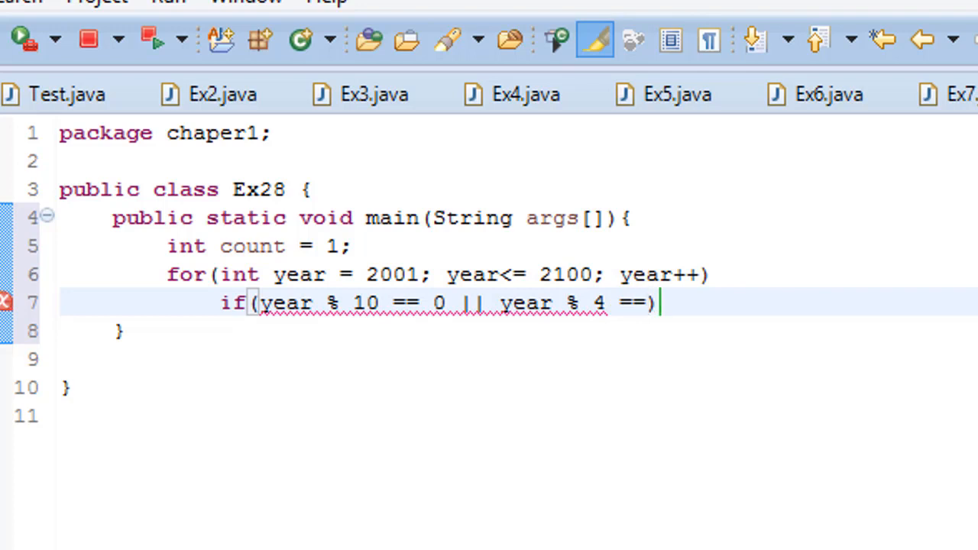
text(0)
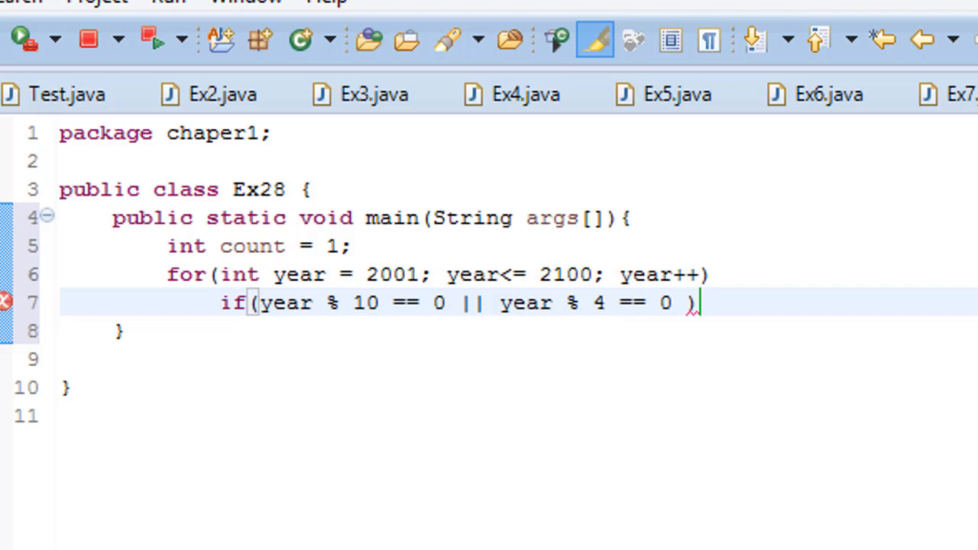
Complete the condition with && year % 100 != 0 and close the if
text(&&)
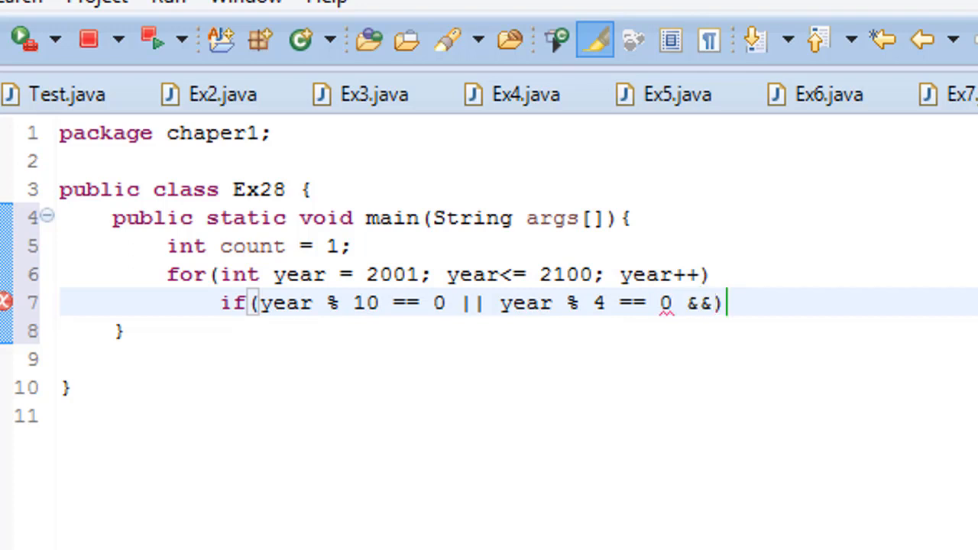
text(year)
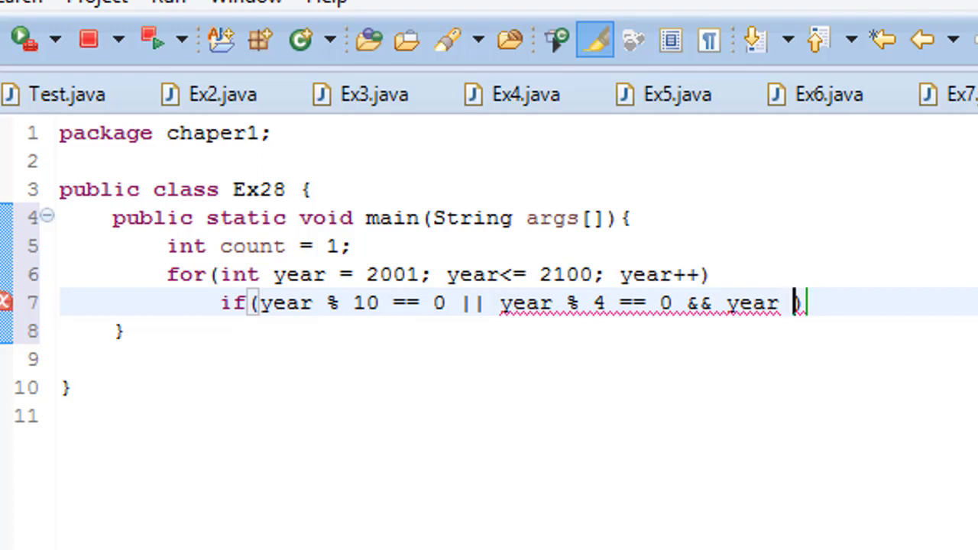
text(%)
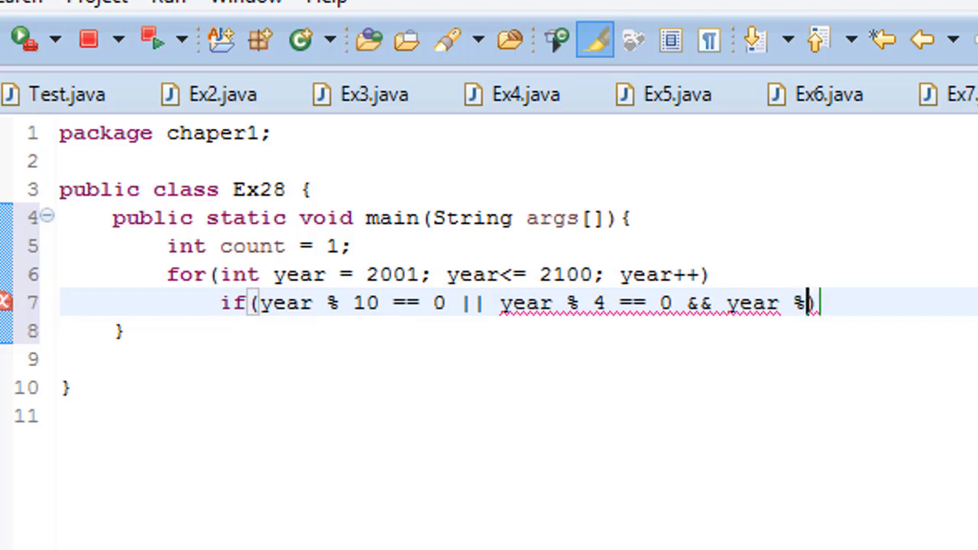
text(100))
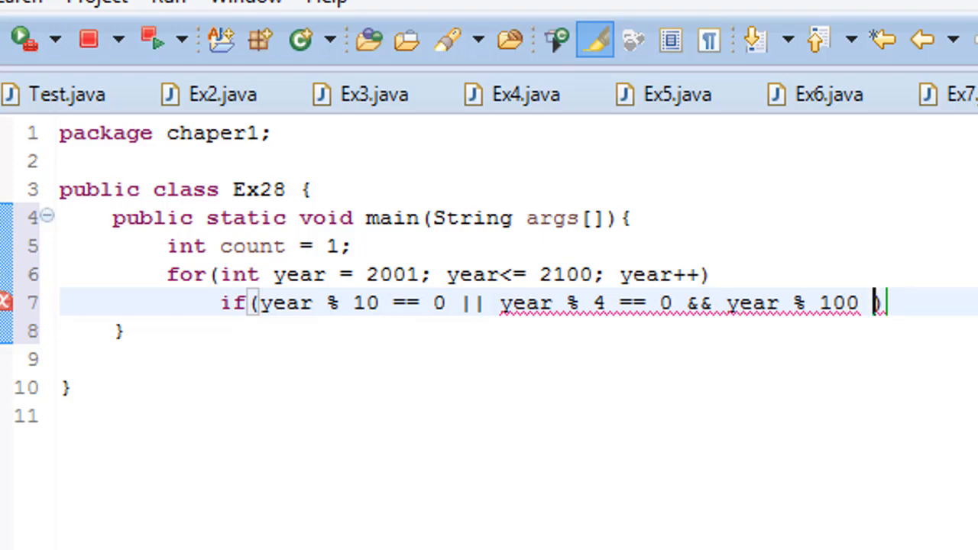
text(!=)
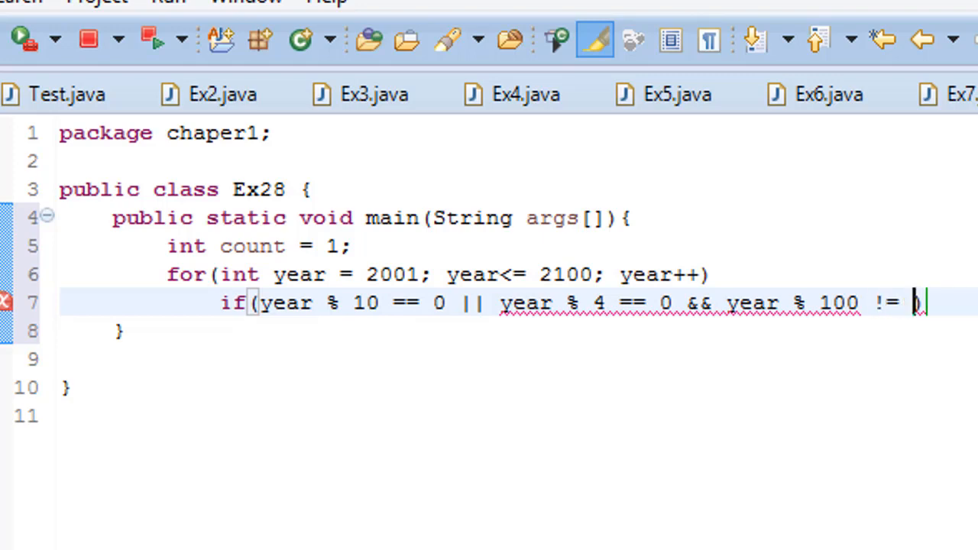
text(0)
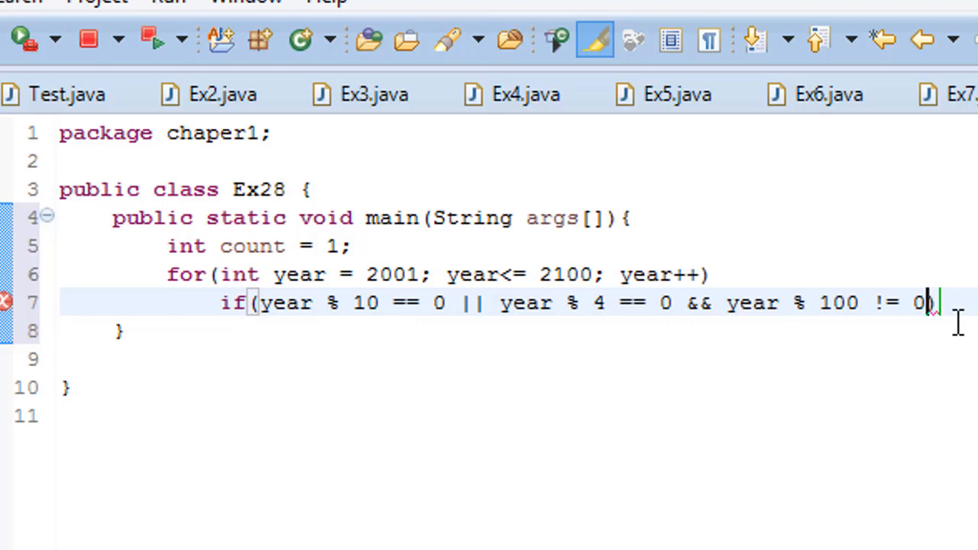
text())
text(sys)
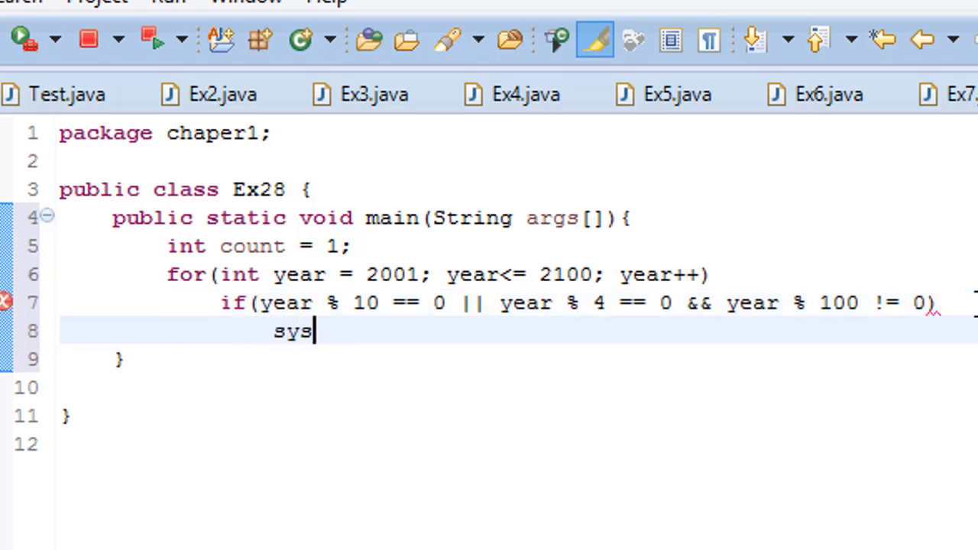
Write System.out.print with new StringBuilder(String.valueOf(year)), fixing the typo
text(System.out.println();)
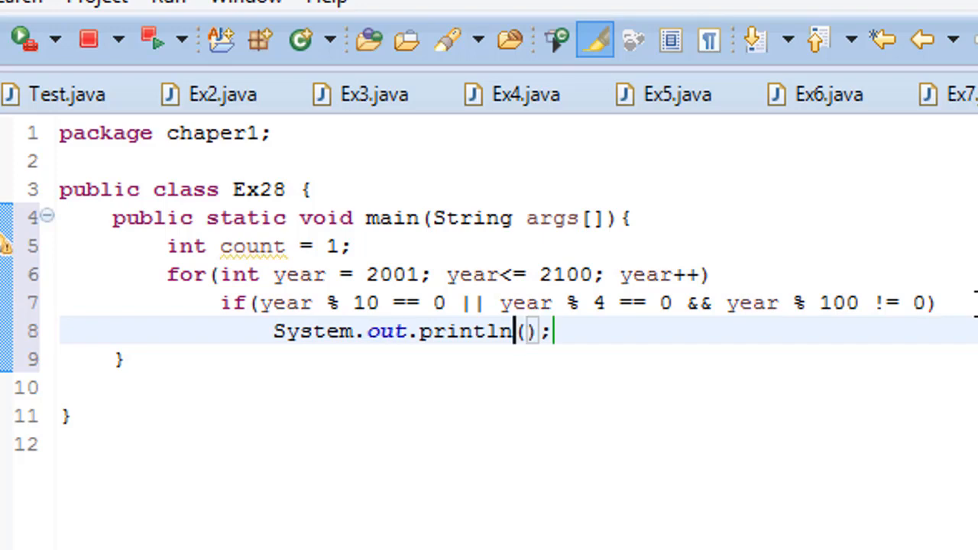
key(BackSpace)
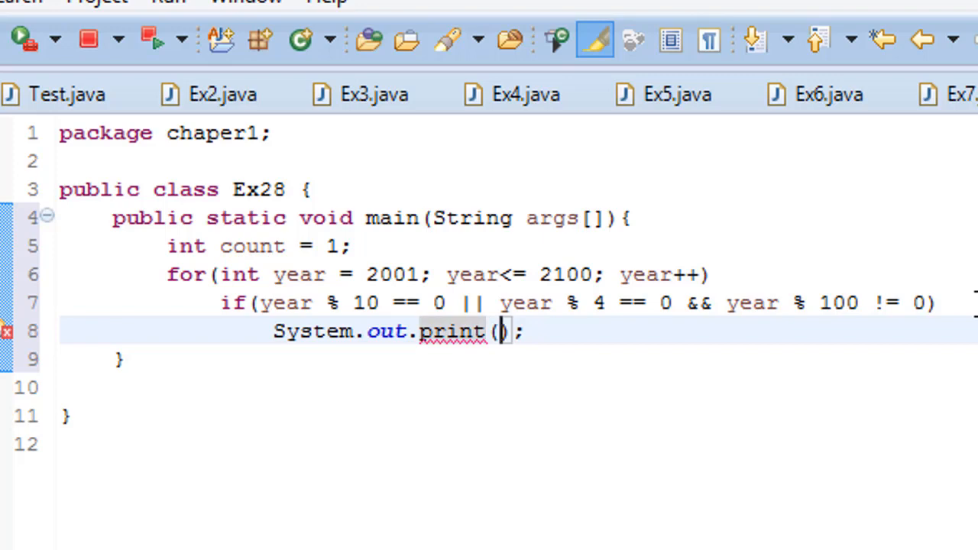
text(()
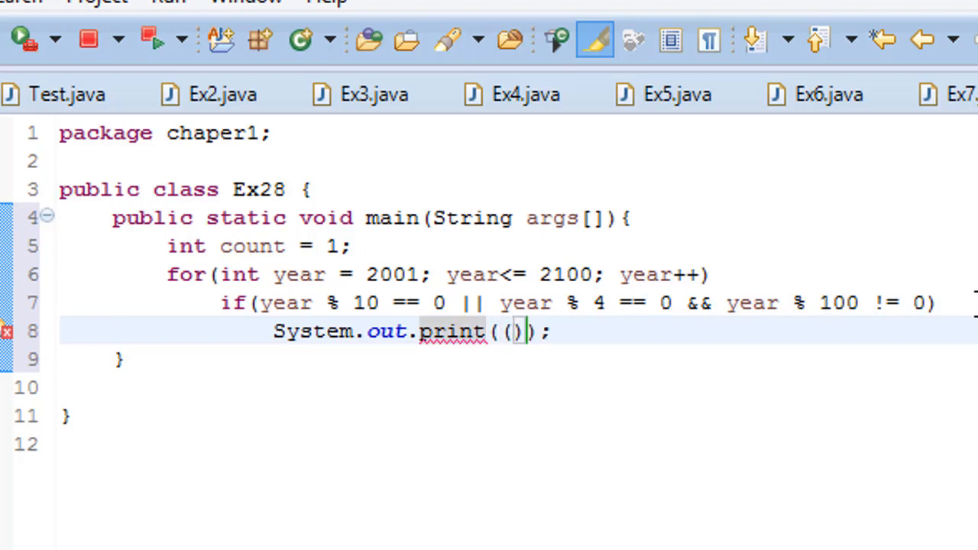
text(new StringBuild)
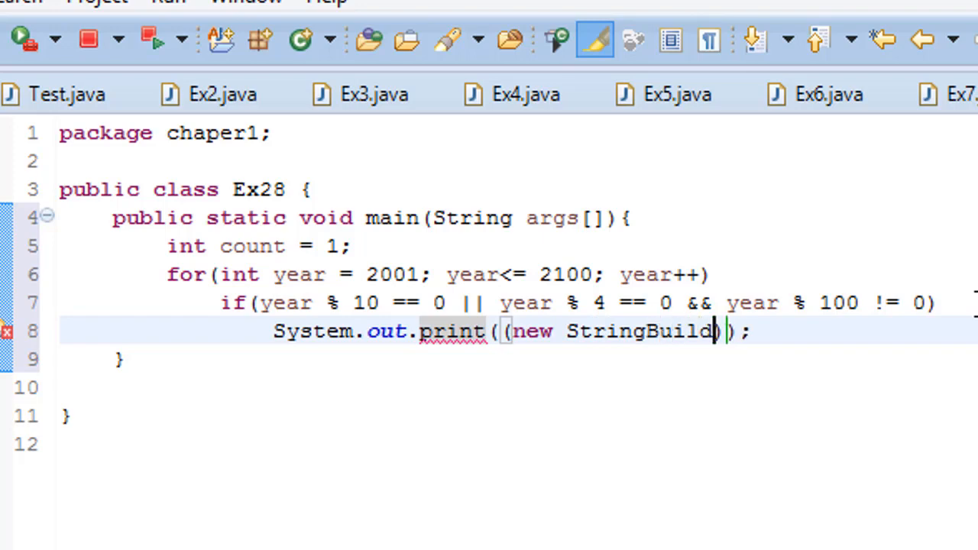
text(er)
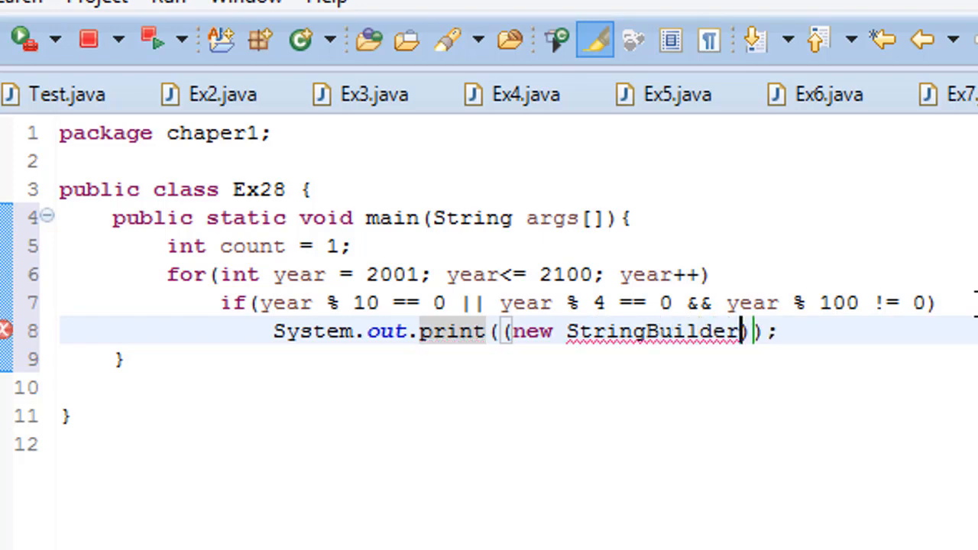
text((stirn)
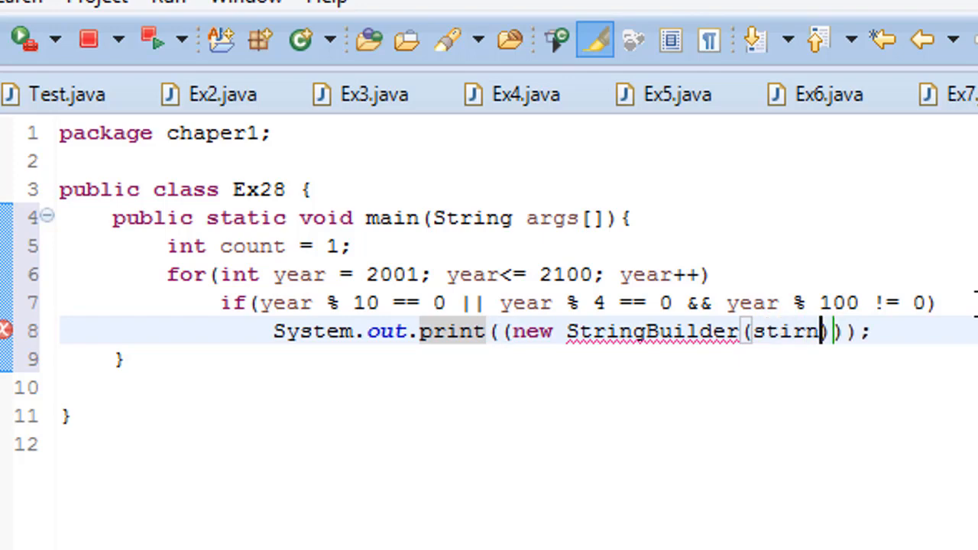
key(BackSpace)
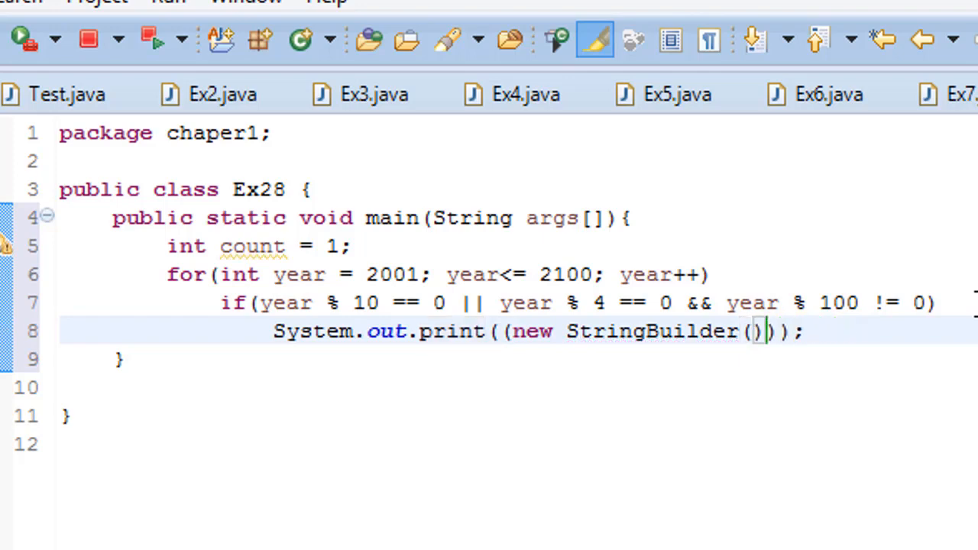
text(STri)
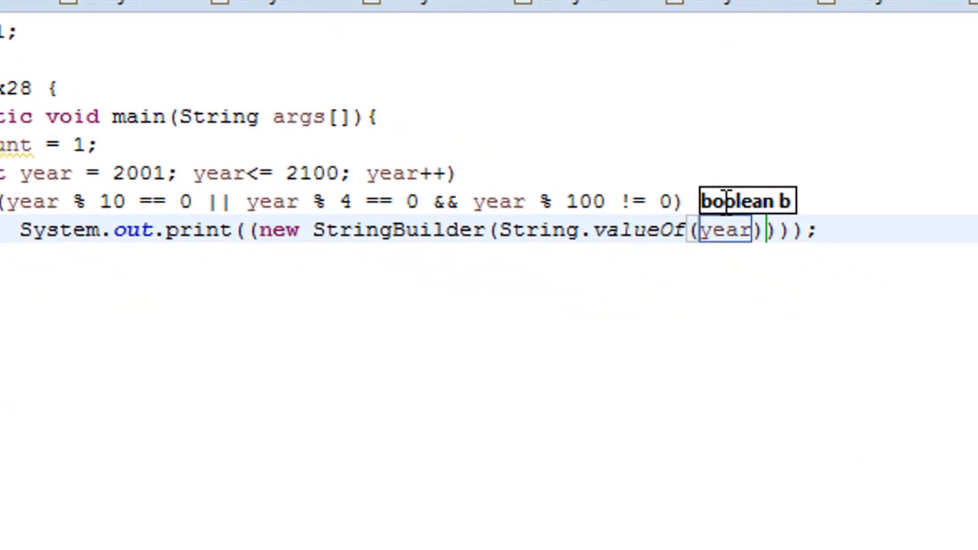
mouse_move(727, 201)
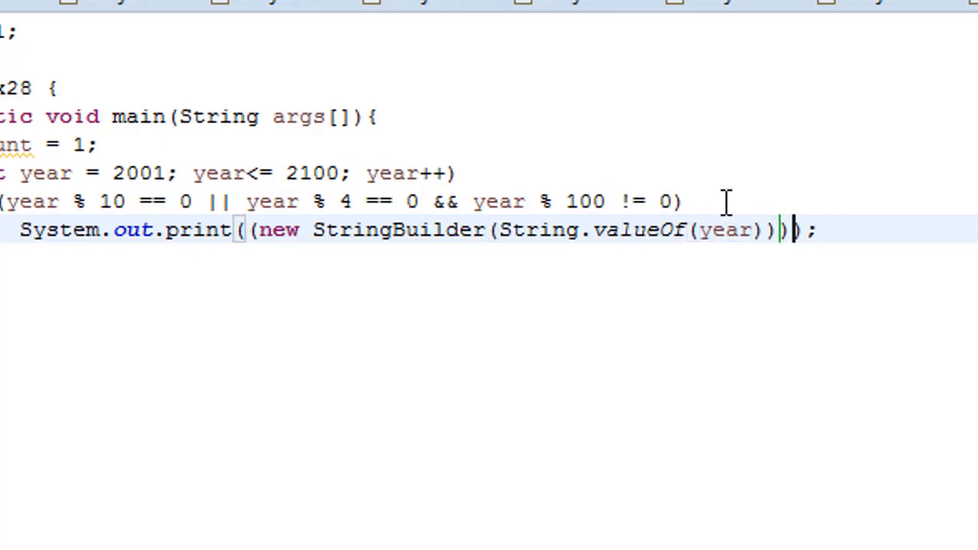
Chain .append(" ") and .toString() onto the StringBuilder expression
text(.append(str)
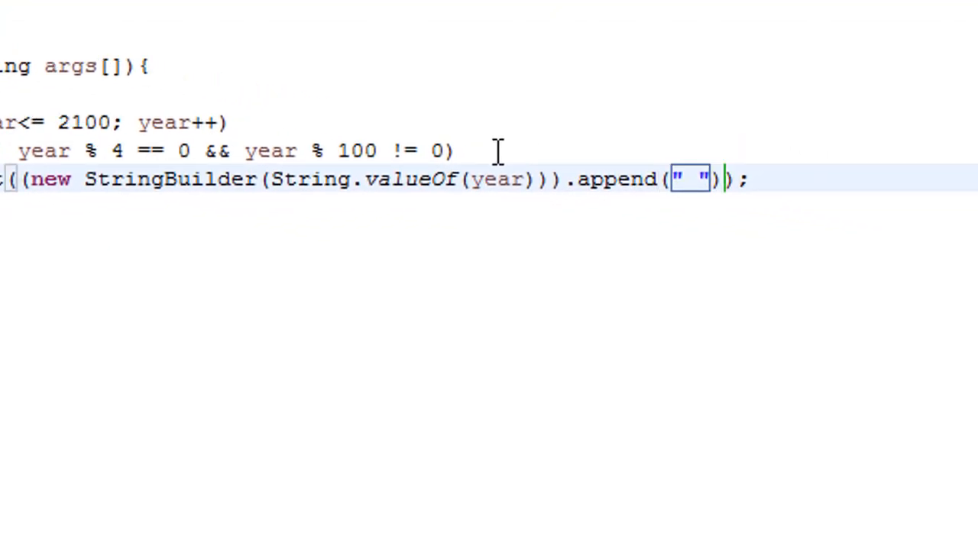
text(.toString())
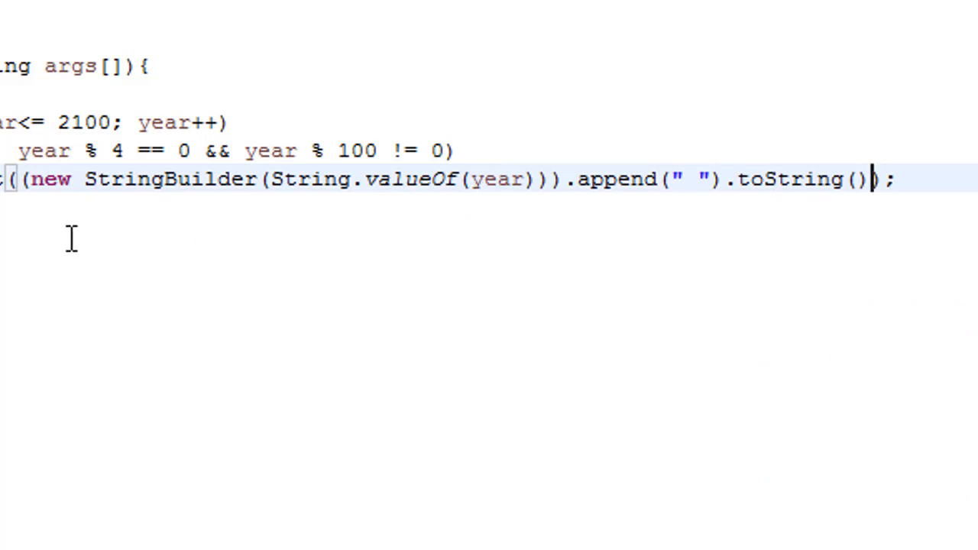
mouse_move(16, 231)
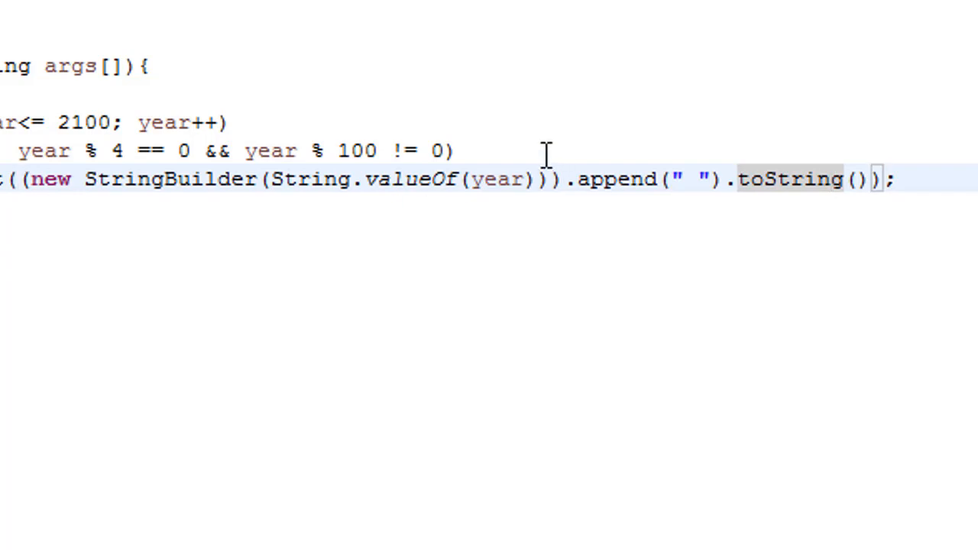
Insert count++ % 10 != 0 ? before the StringBuilder and continue the statement on line 9
text(count()
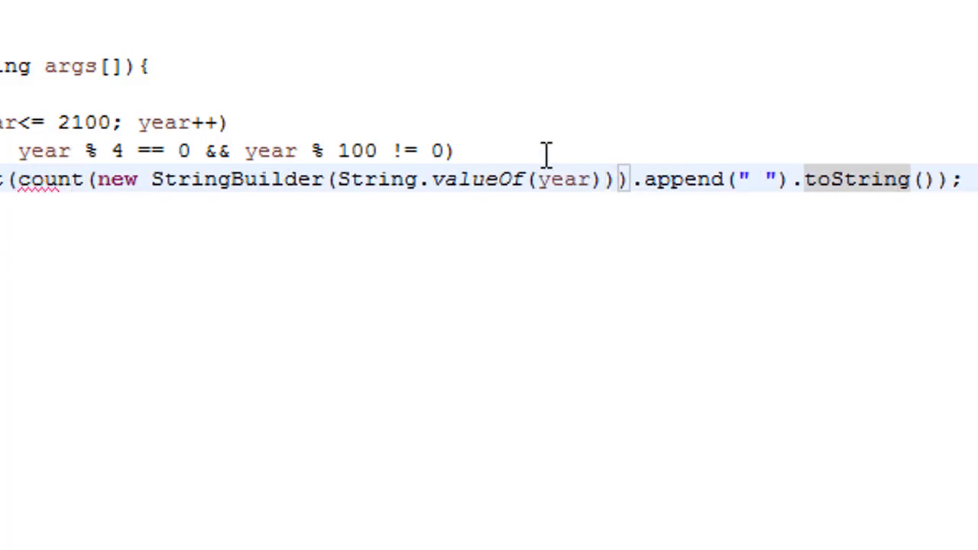
text(++ % (new StringBuilder(Stri)
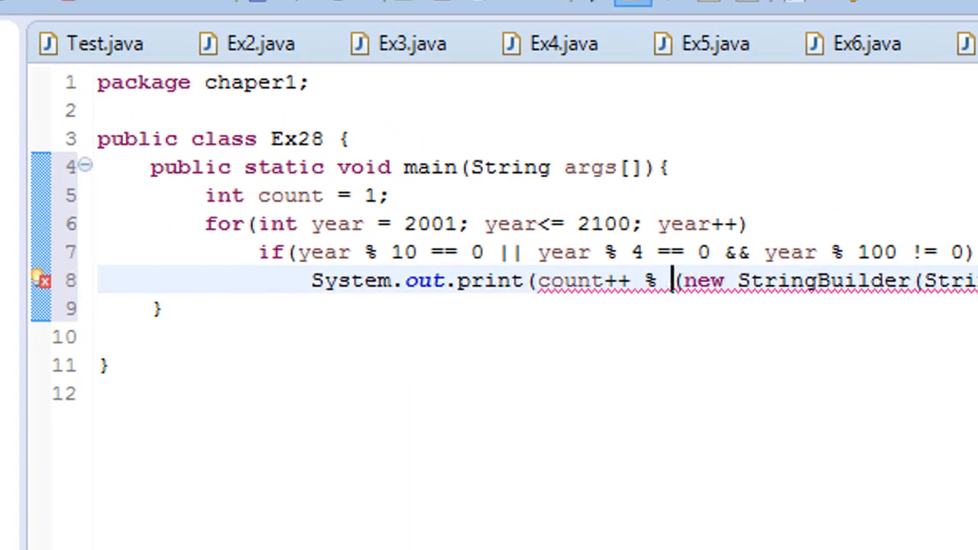
text(!0)
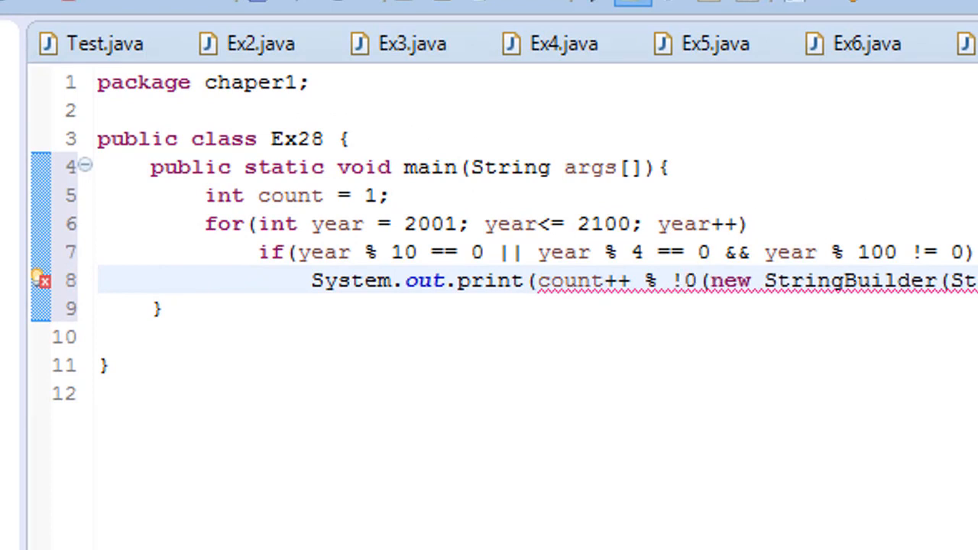
key(BackSpace)
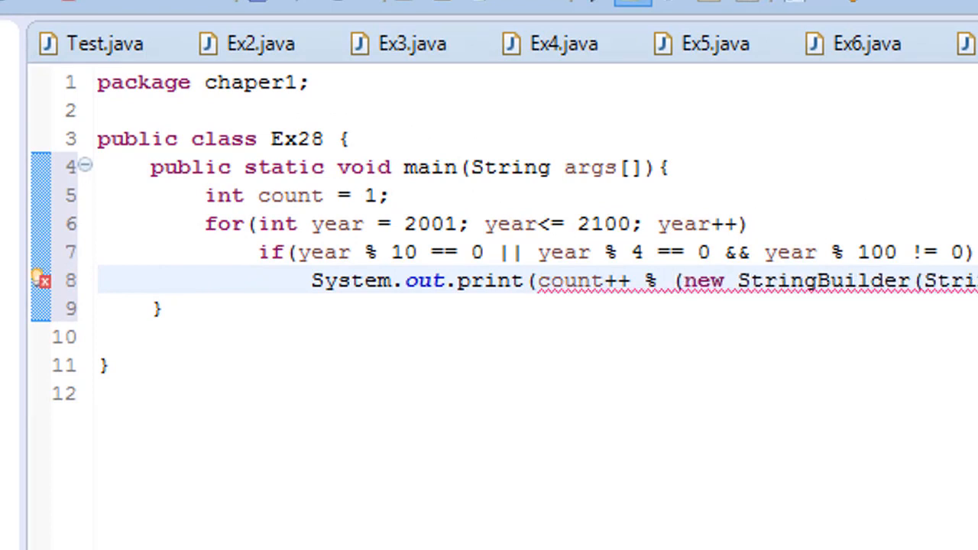
text(10)
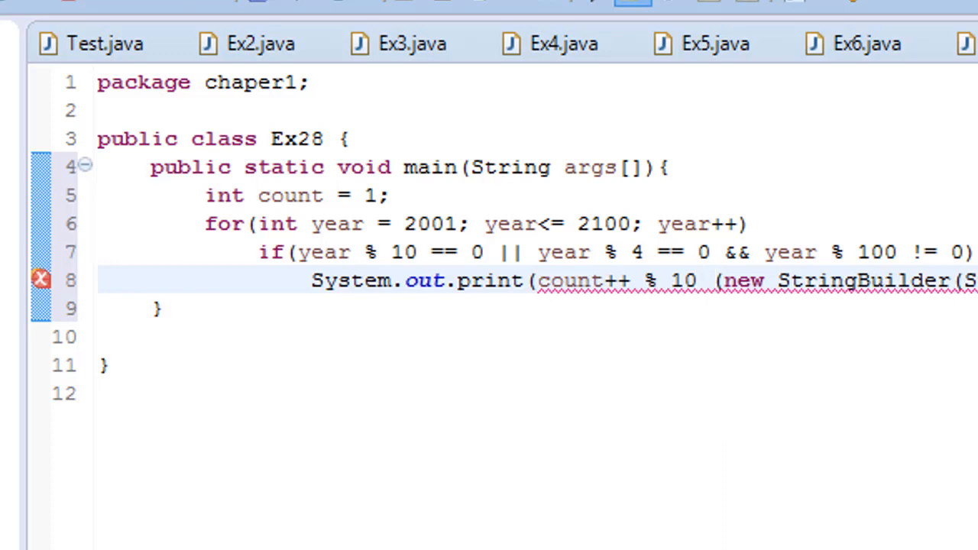
text(!=)
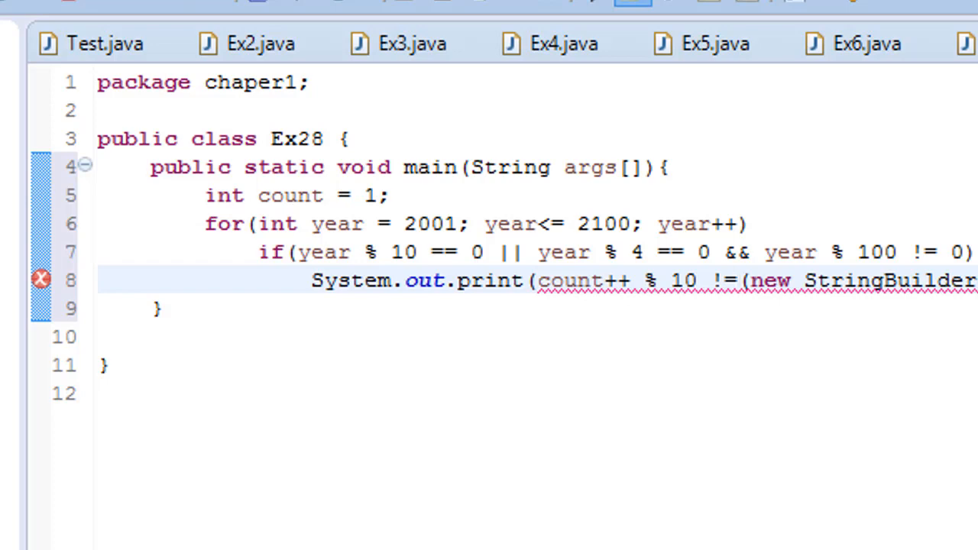
text(0?)
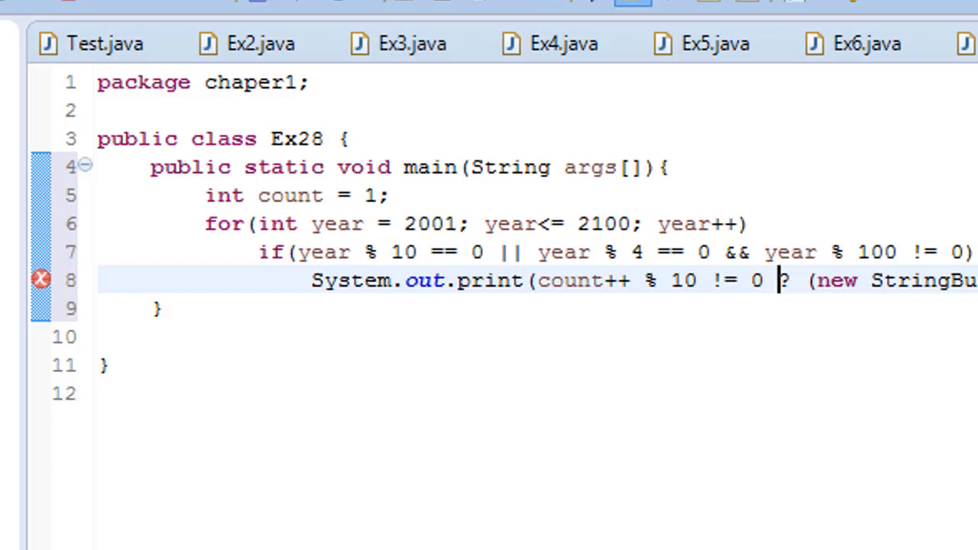
mouse_move(428, 287)
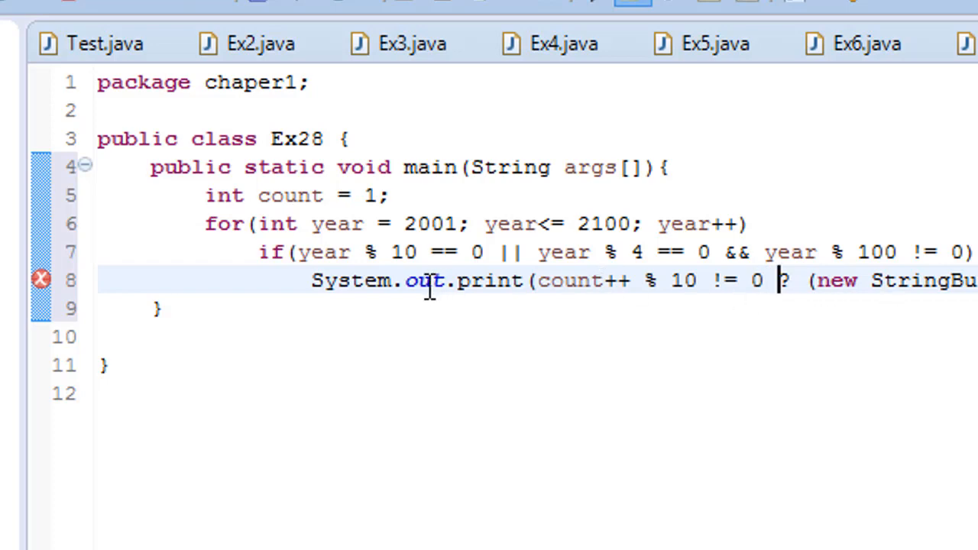
click(804, 282)
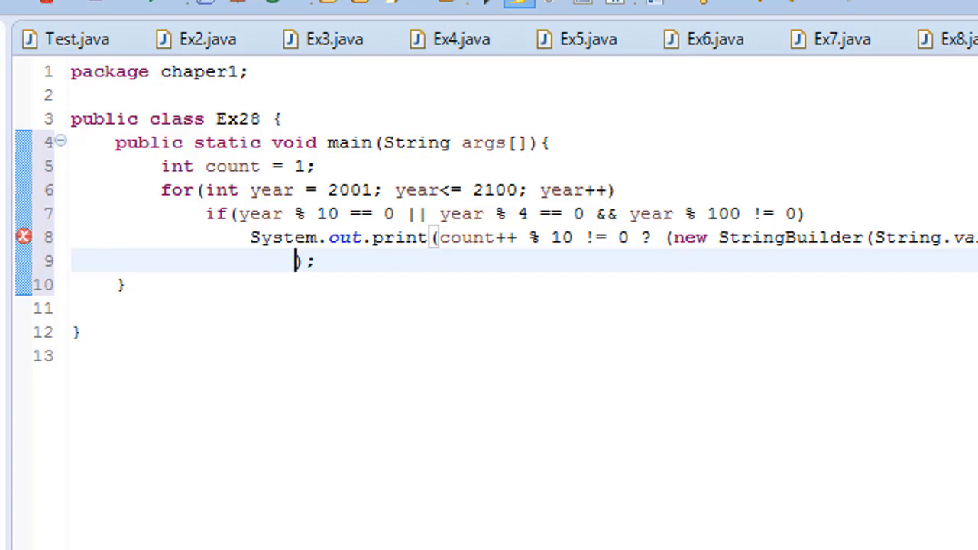
Write the (new StringBuilder(String.valueOf(year))).append("\n") branch and run Ex28 to list leap years in the Console
text((new))
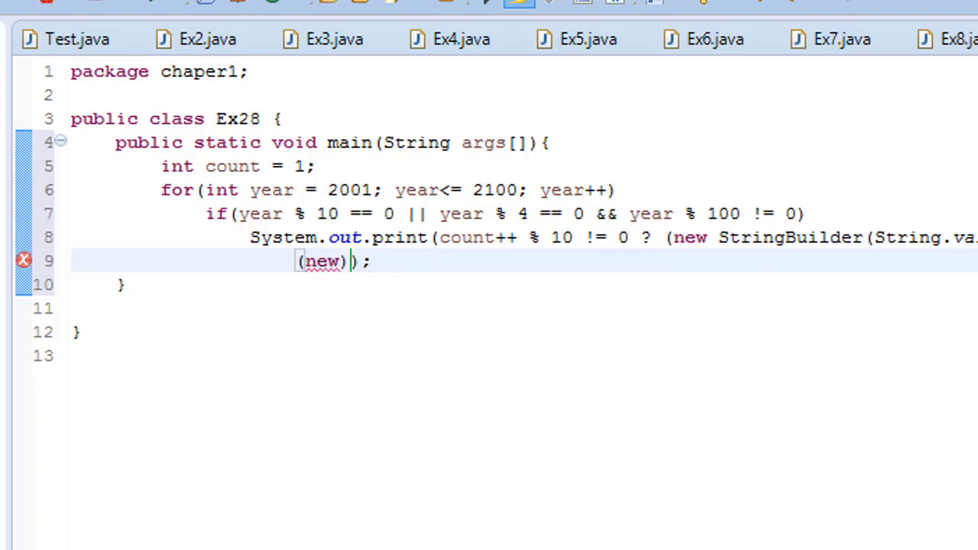
text(String)
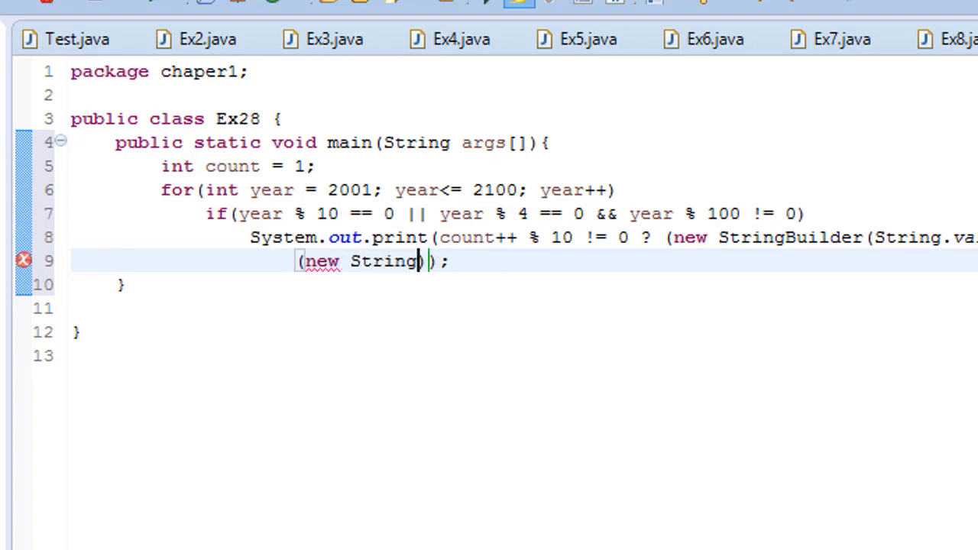
text(Builde)
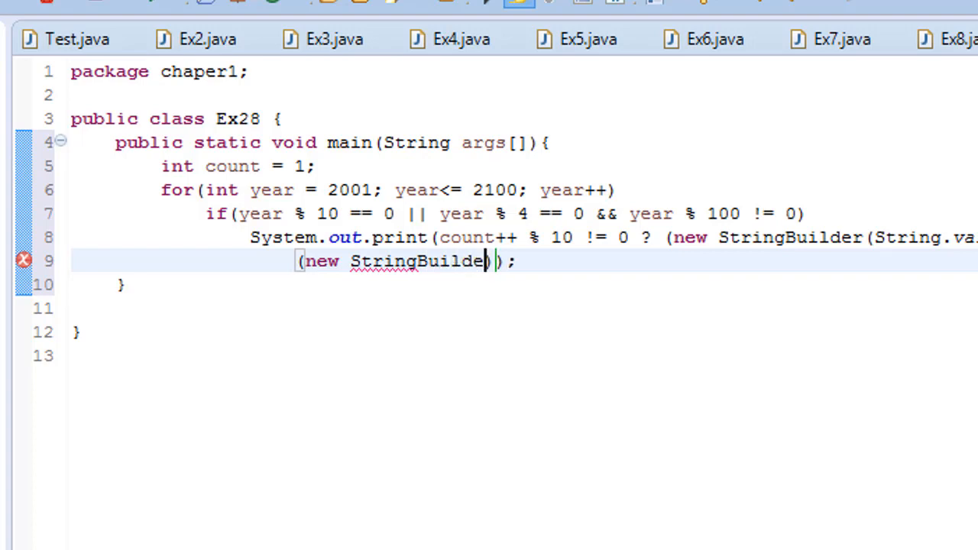
text(())
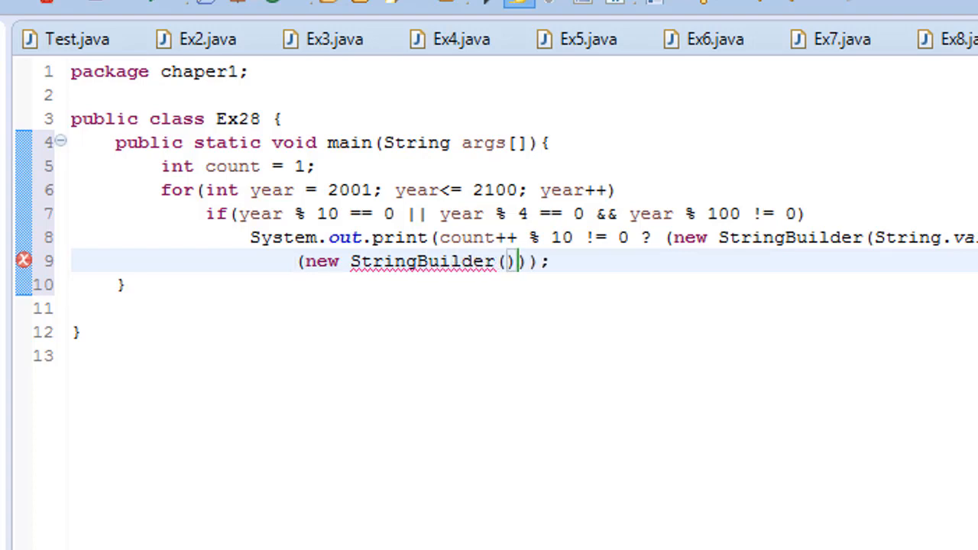
text(String.valueOf(b)))
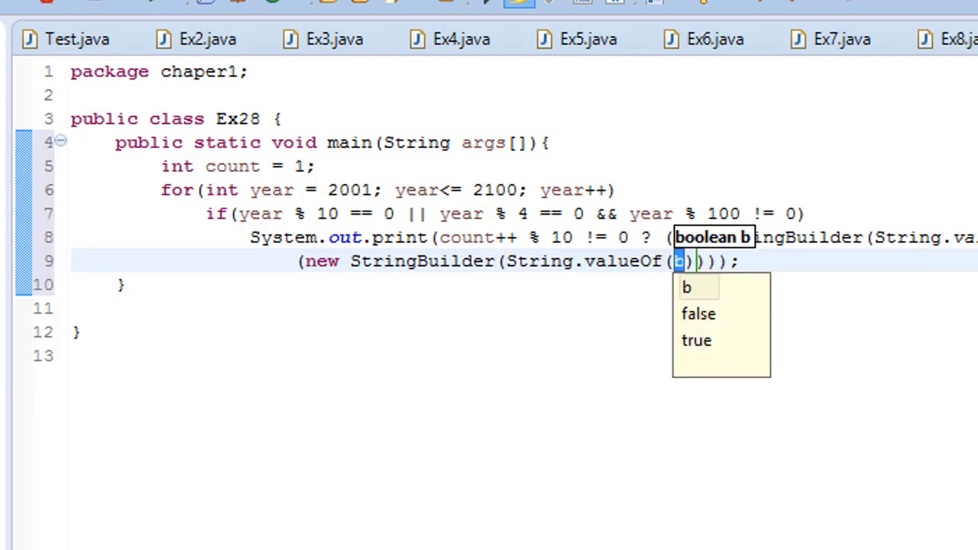
text(year)
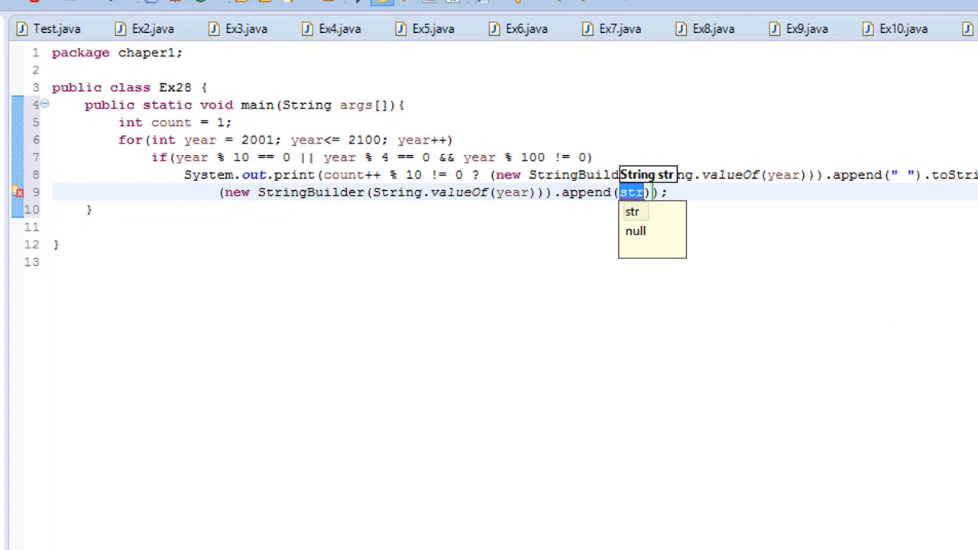
text("")
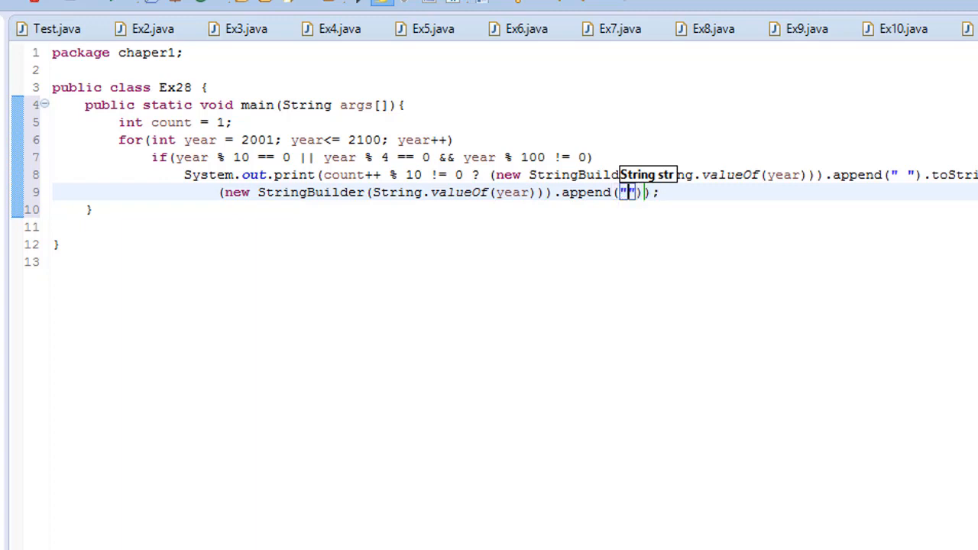
text(\n)
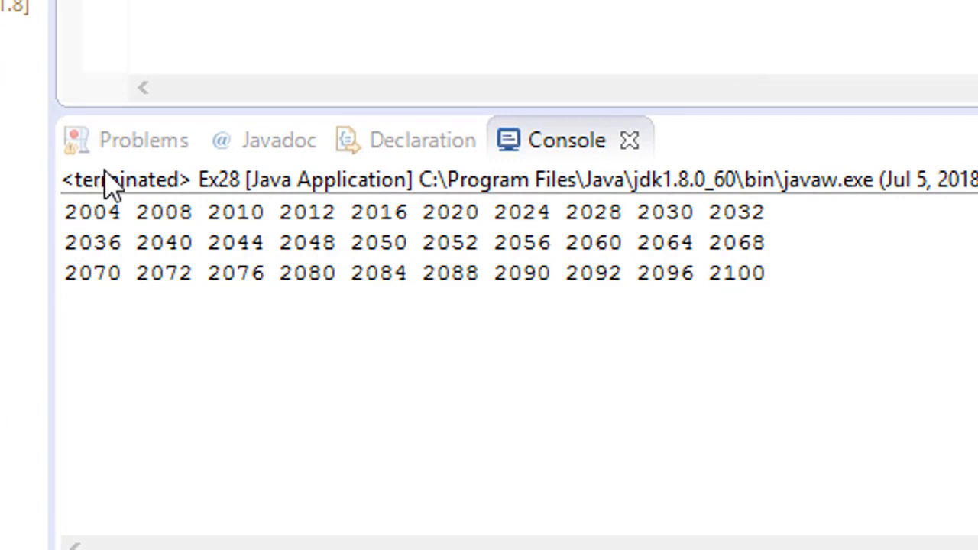
drag(222, 272, 764, 272)
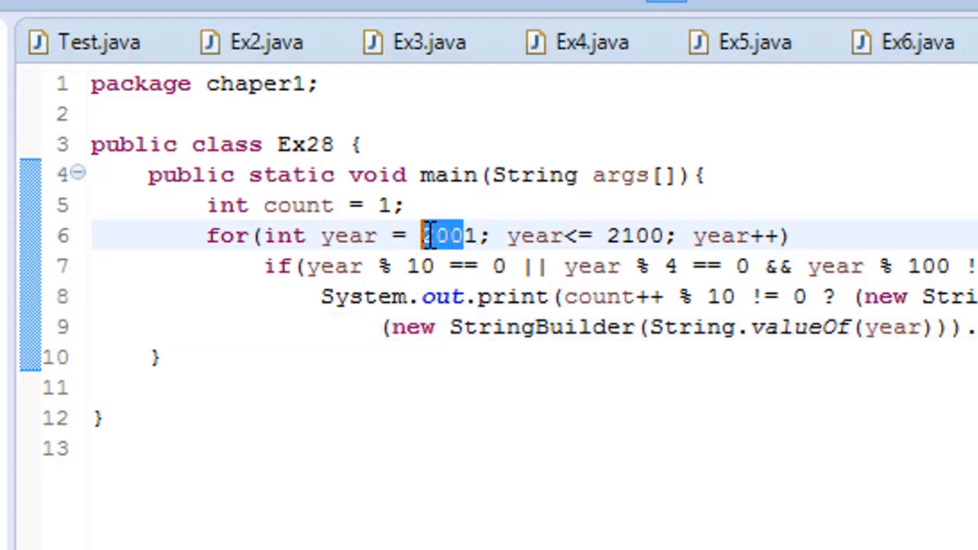
Select the loop's start year 2001 and delete its last digits to retype it
double_click(636, 236)
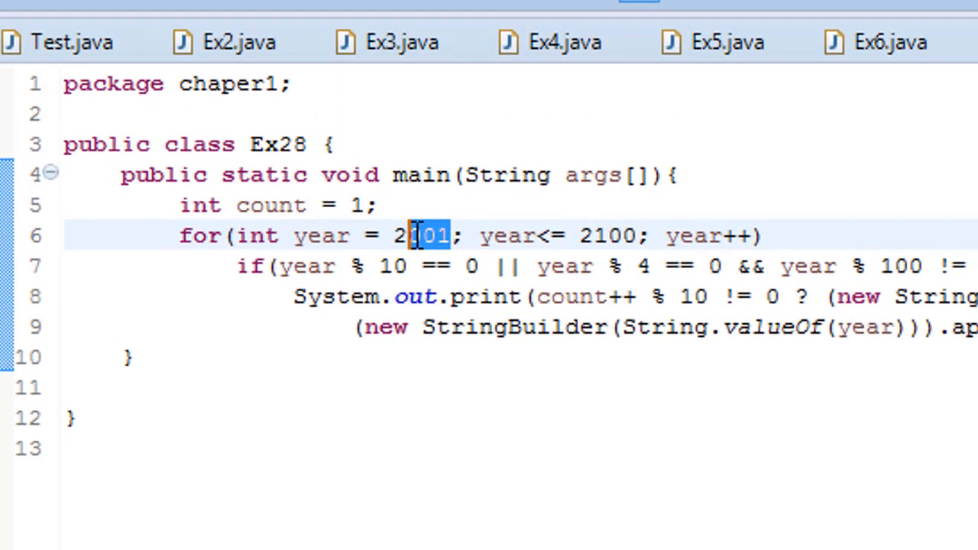
key(Delete)
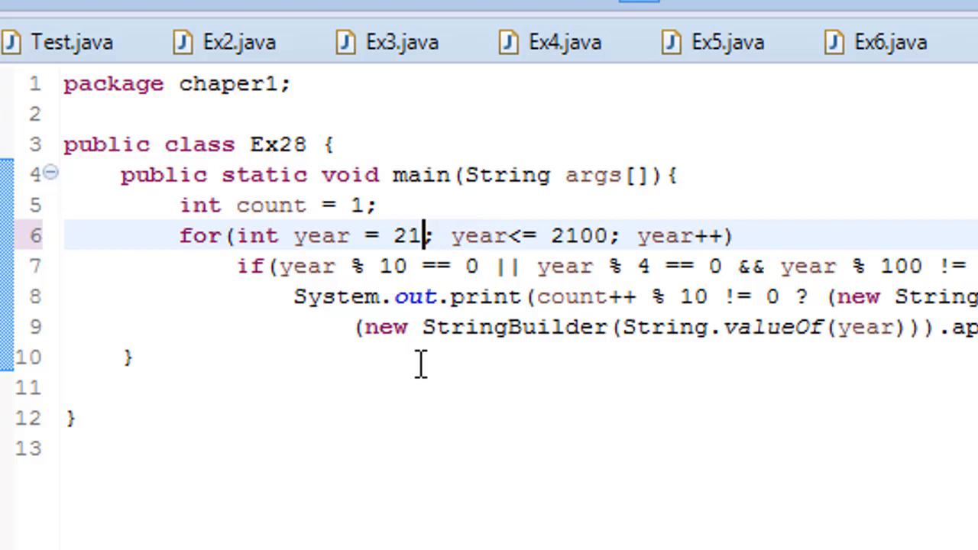